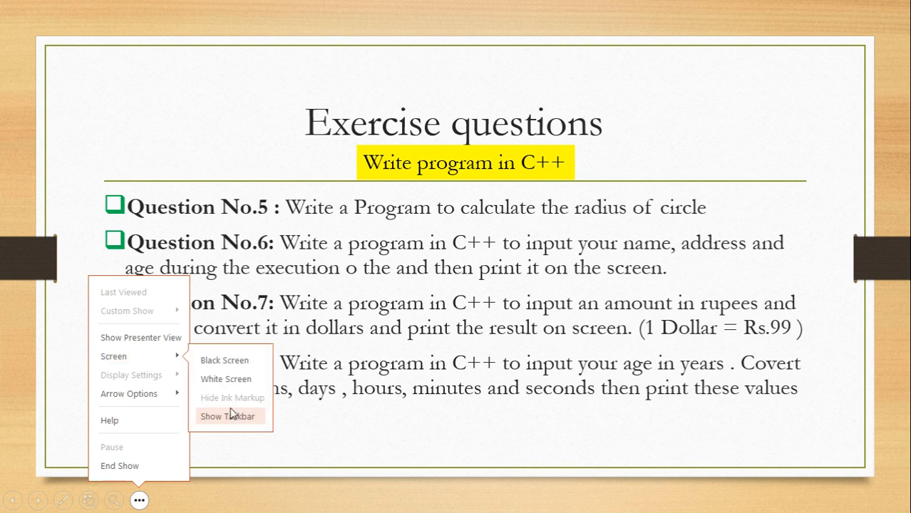
Step: Show the taskbar over the slideshow and switch to the empty Turbo C++ editor
left_click(226, 416)
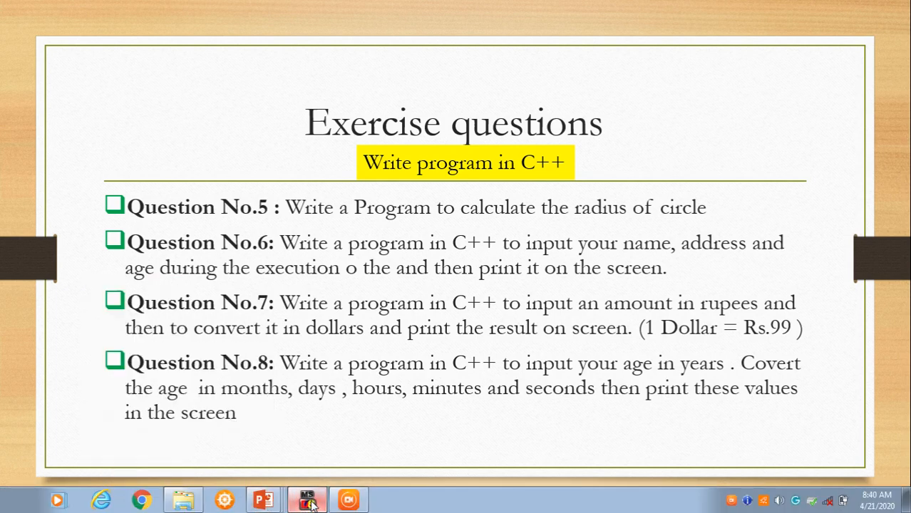
left_click(306, 499)
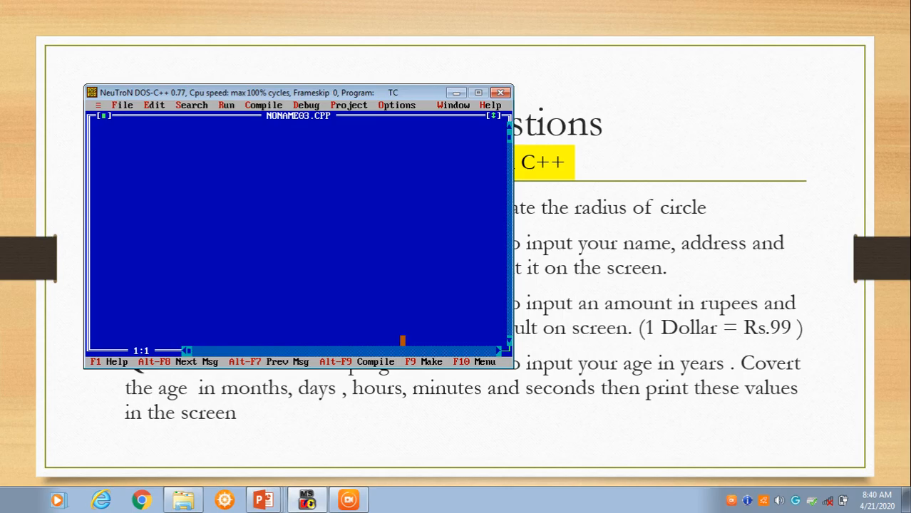
Step: Maximize the editor and type #include<iostream.h> on the first line
left_click(478, 92)
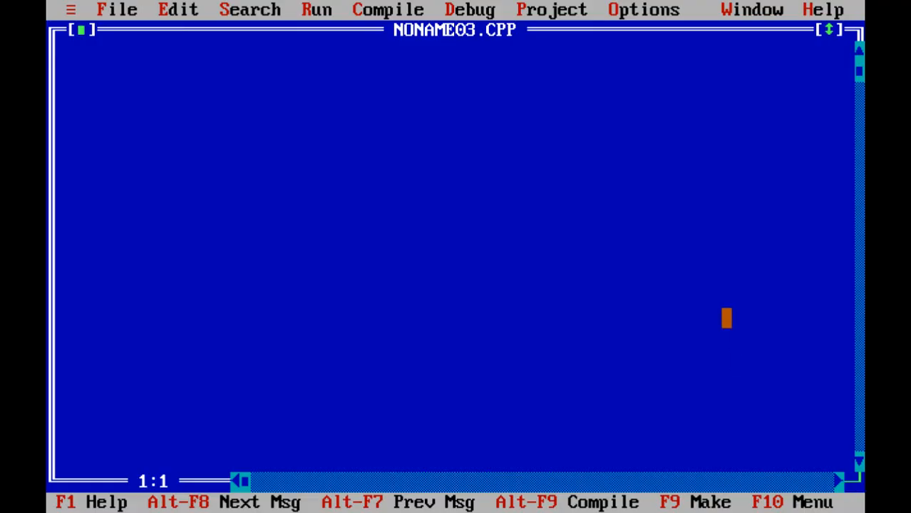
type("# i")
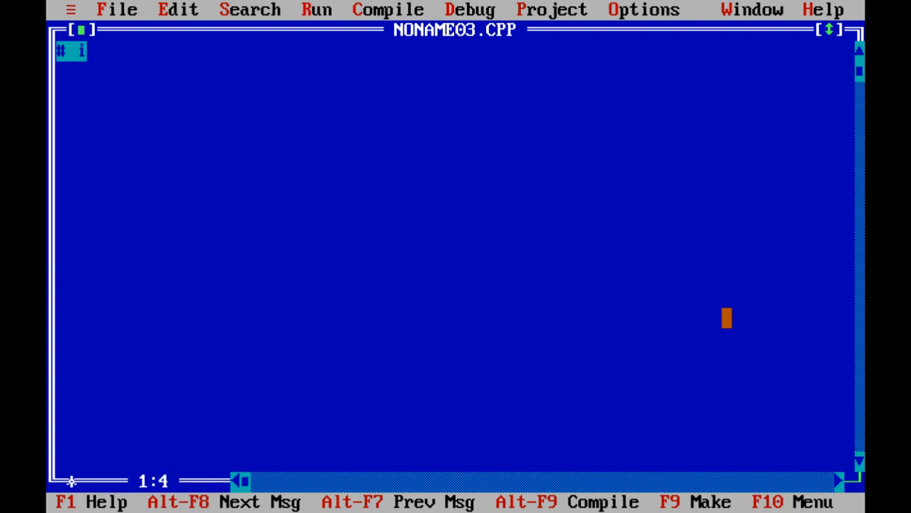
type("nclud")
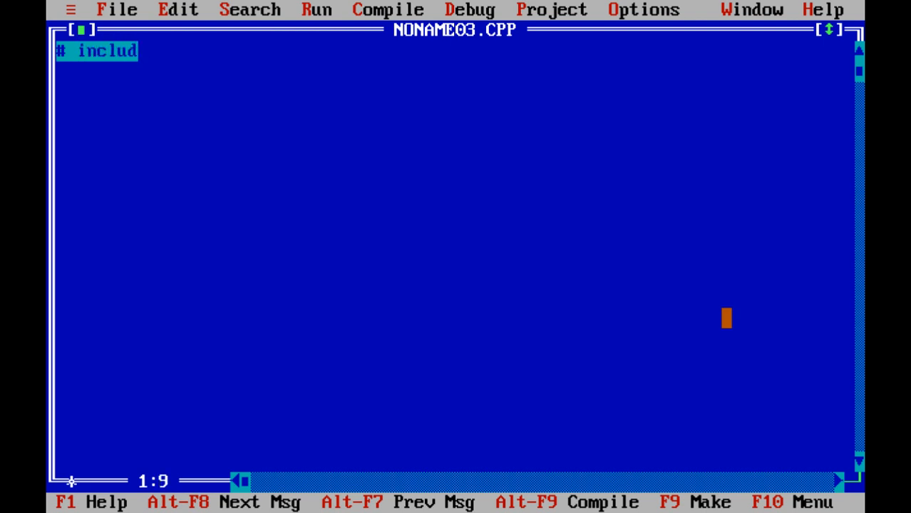
type("e<")
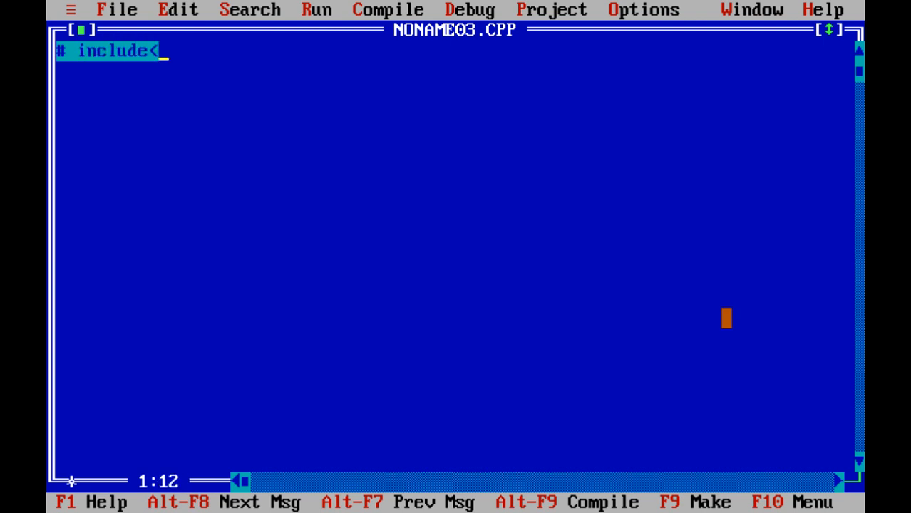
type("iostream")
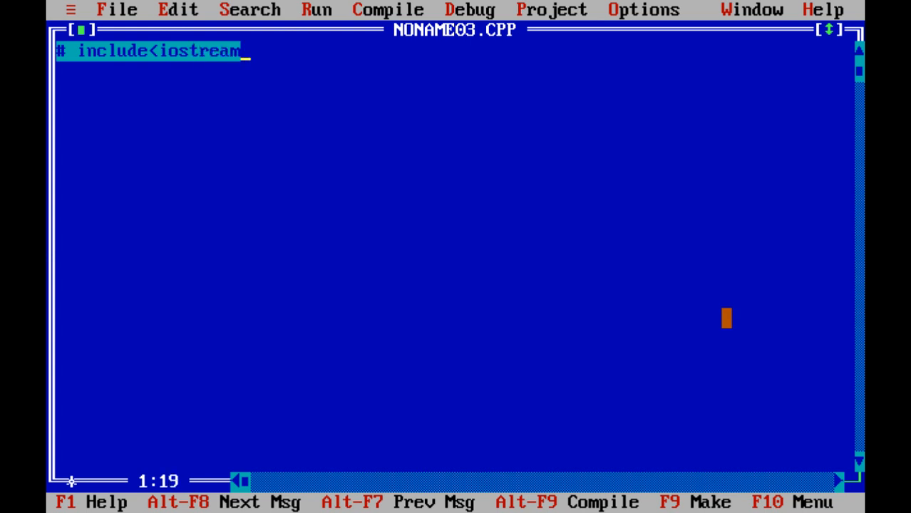
type(".h>")
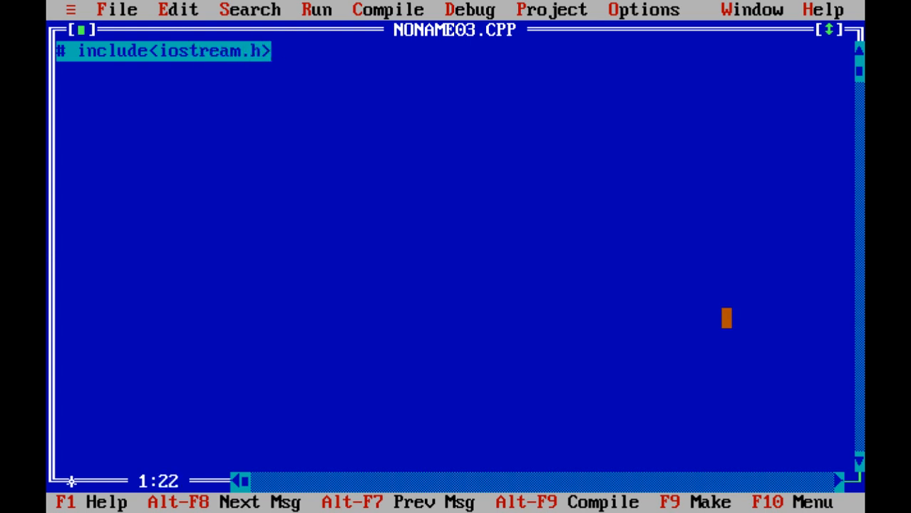
Step: Add #include<conio.h> on the second line
type("#i")
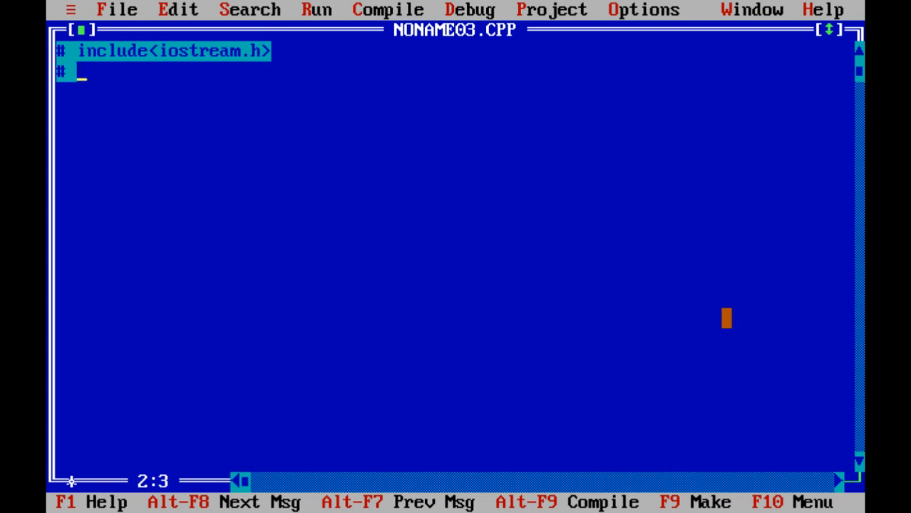
type("include")
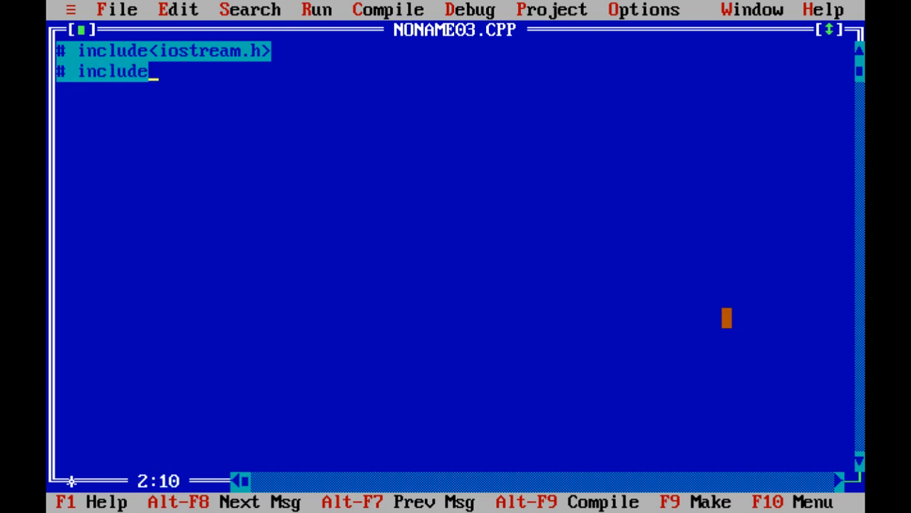
type("<")
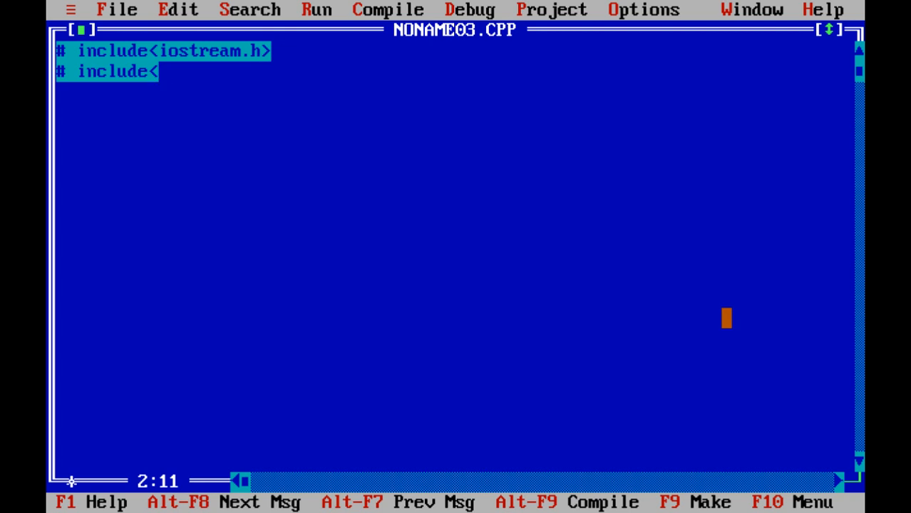
type("conio.")
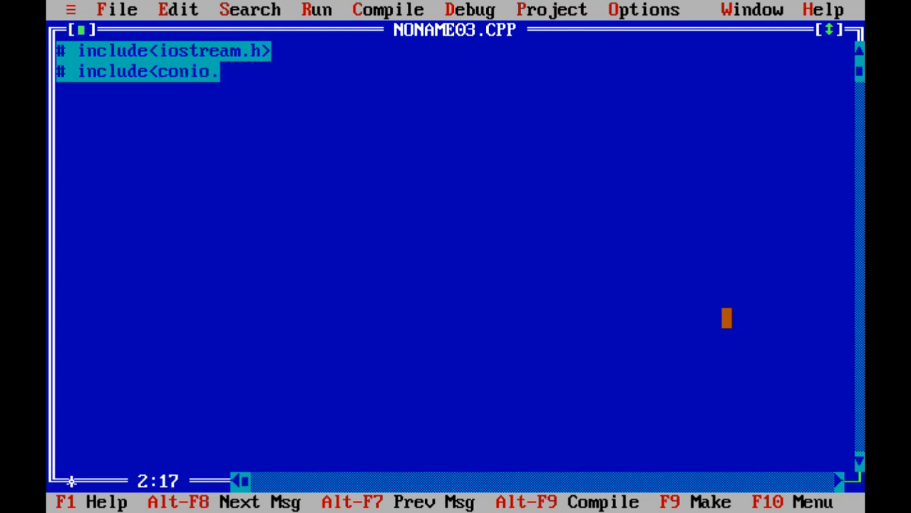
type("h?")
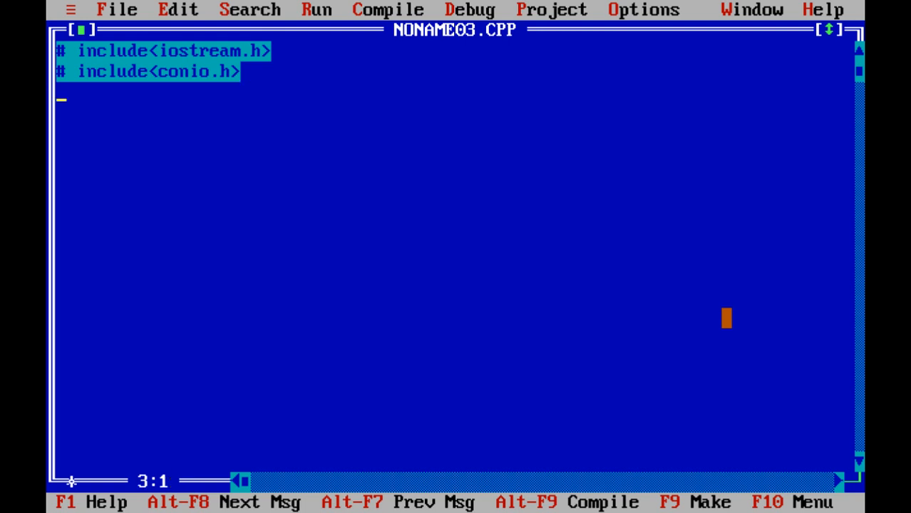
Step: Start int main() with a clrscr(); call
type("int")
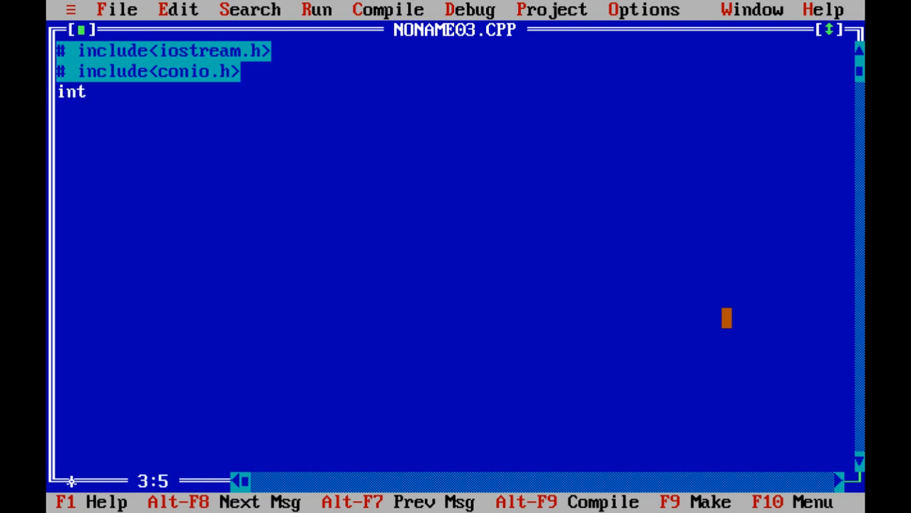
type("main(")
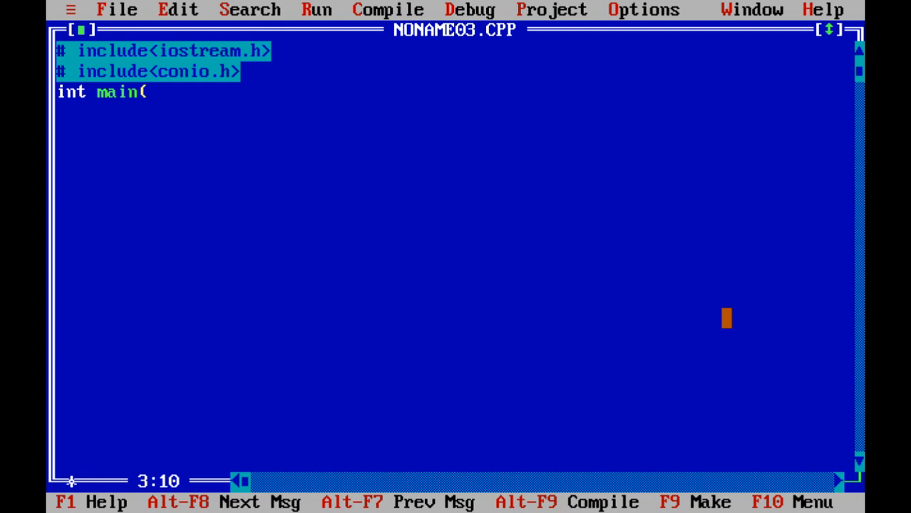
type(")")
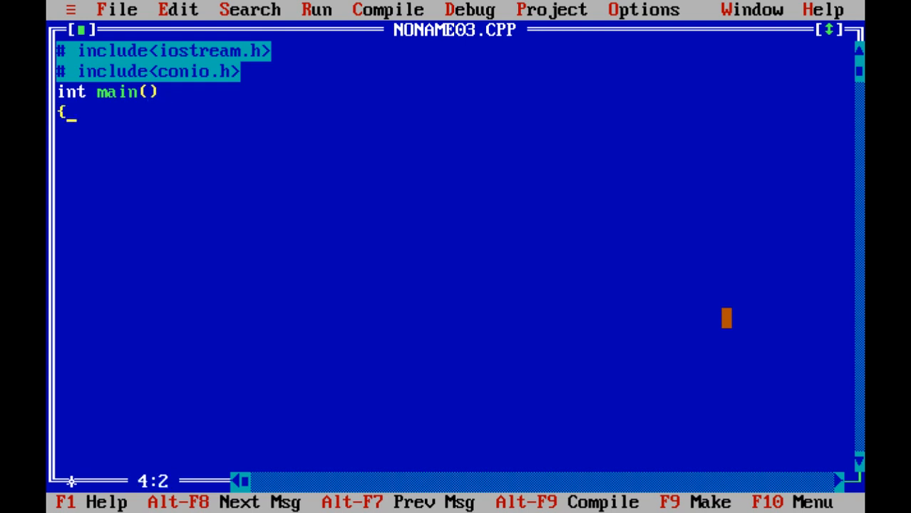
type("clr")
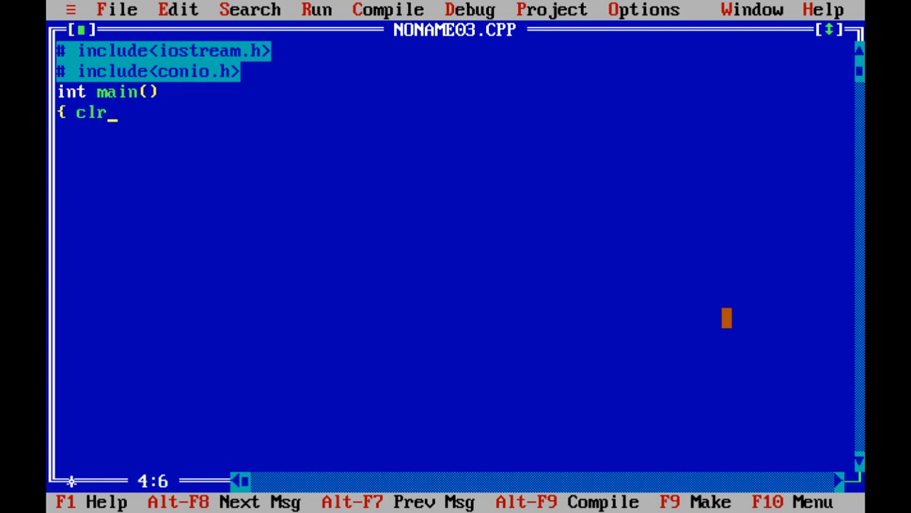
type("scr()")
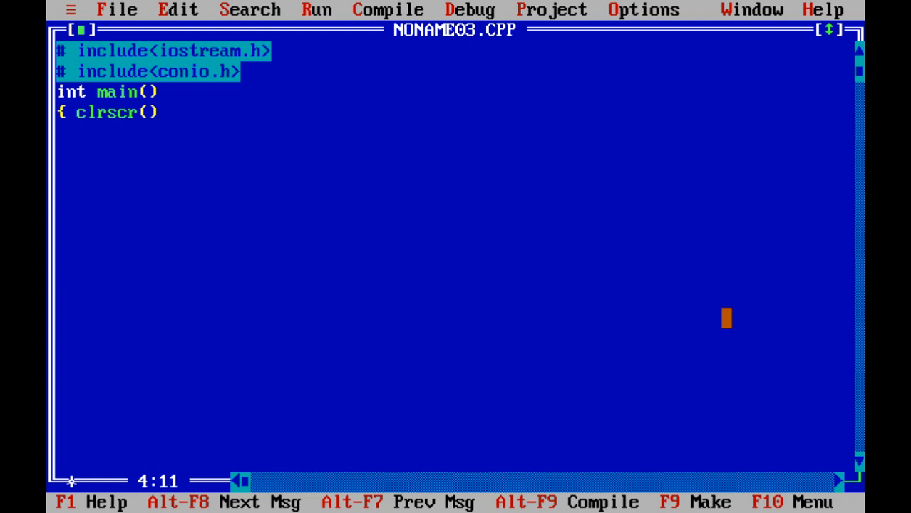
type(";")
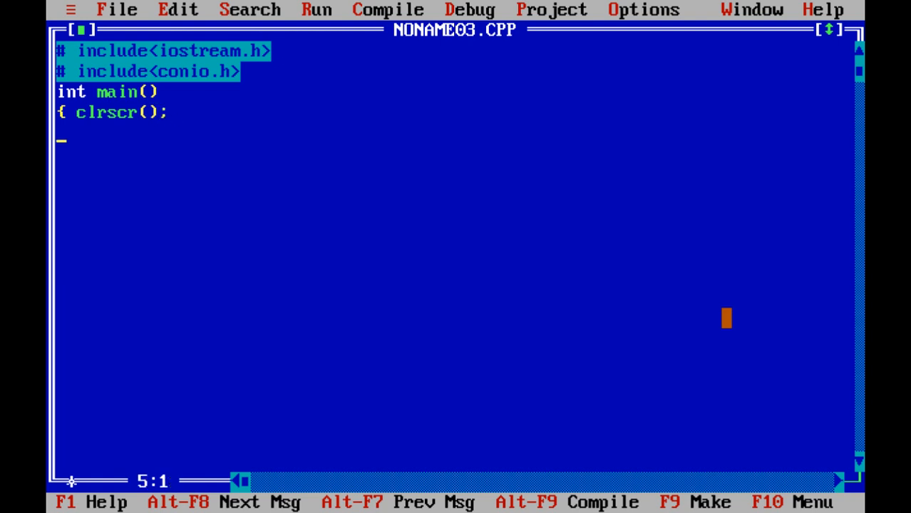
Step: Declare char name, adress; and int age; on new lines
type("ch")
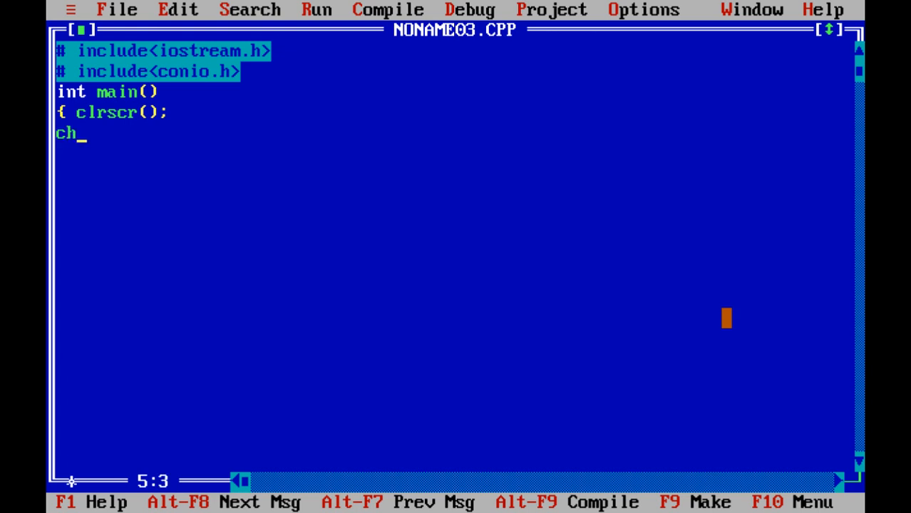
type("ar")
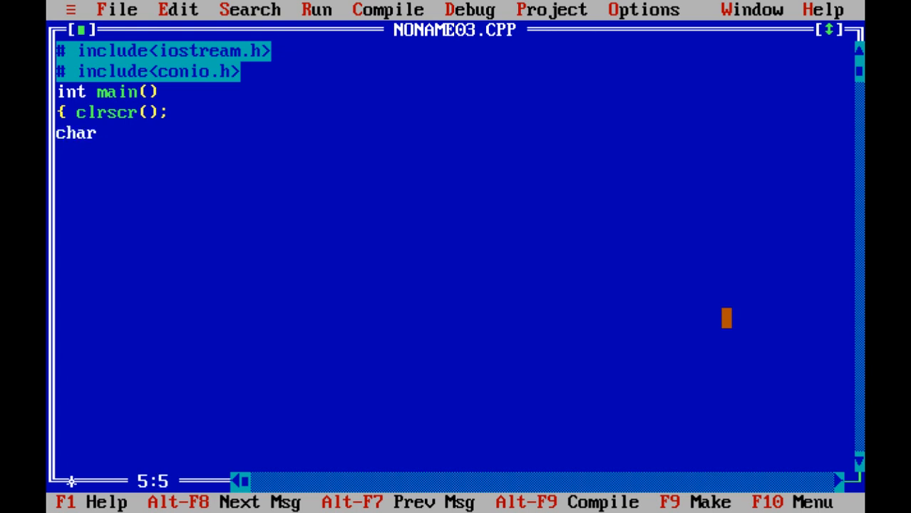
type("nam")
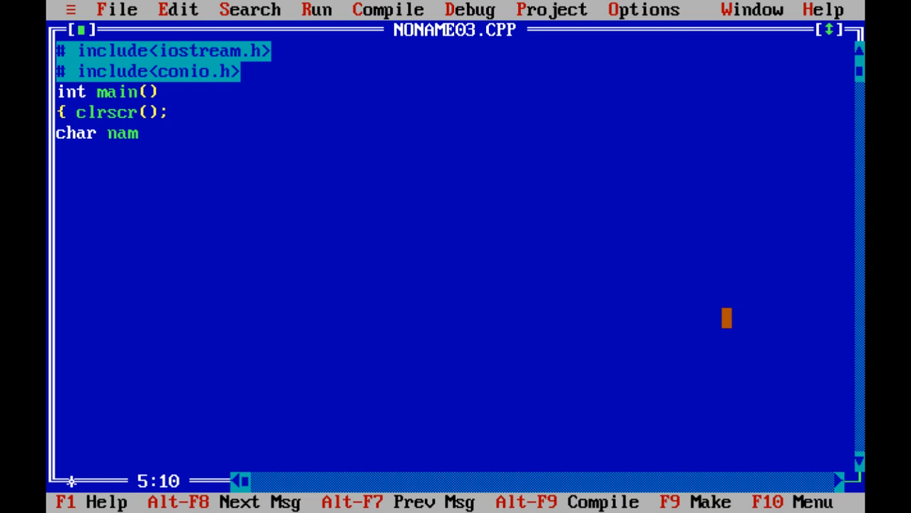
type("e, ad")
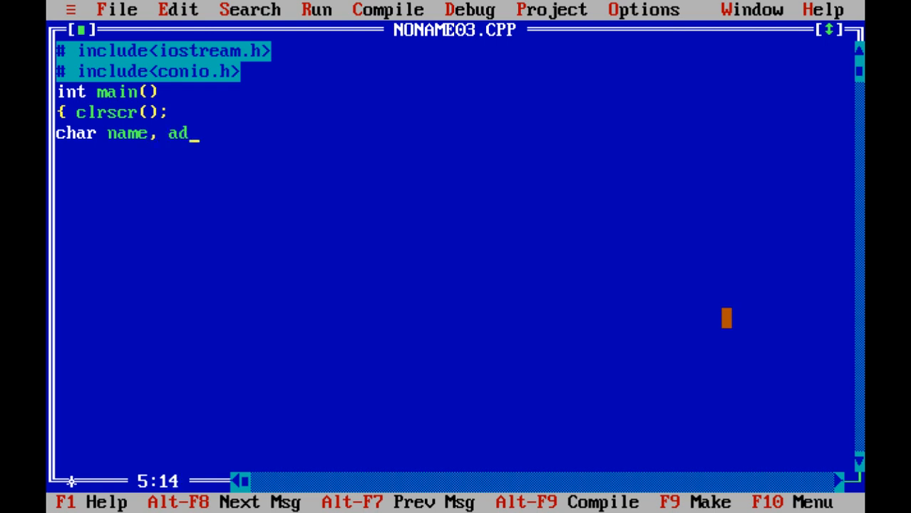
type("ress;")
left_click(454, 153)
type("i")
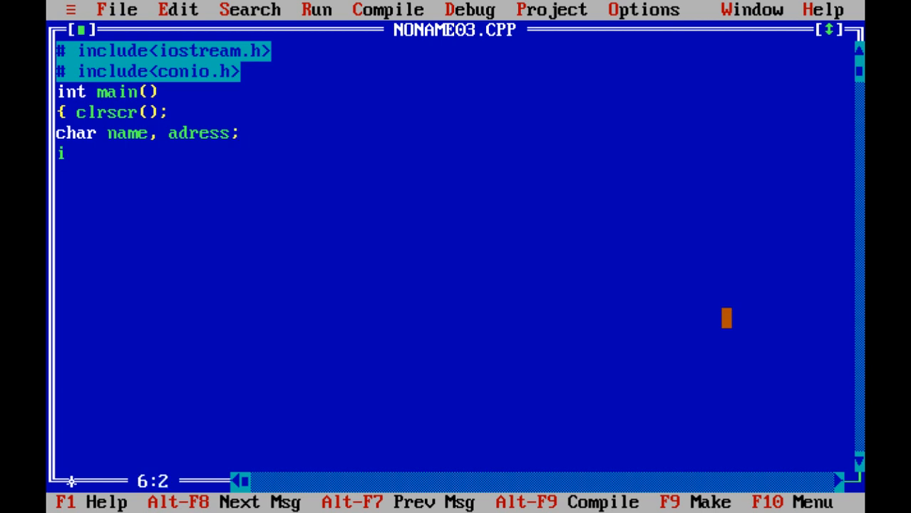
type("nt ag")
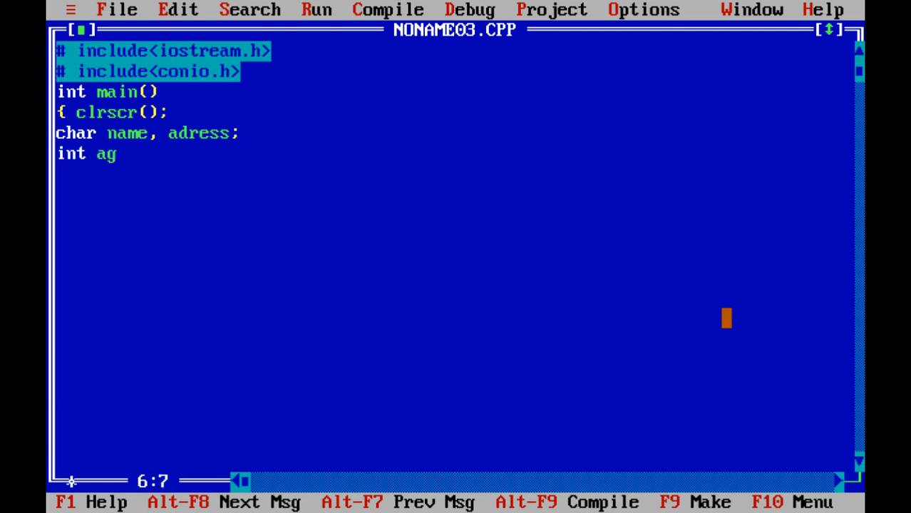
type("e;")
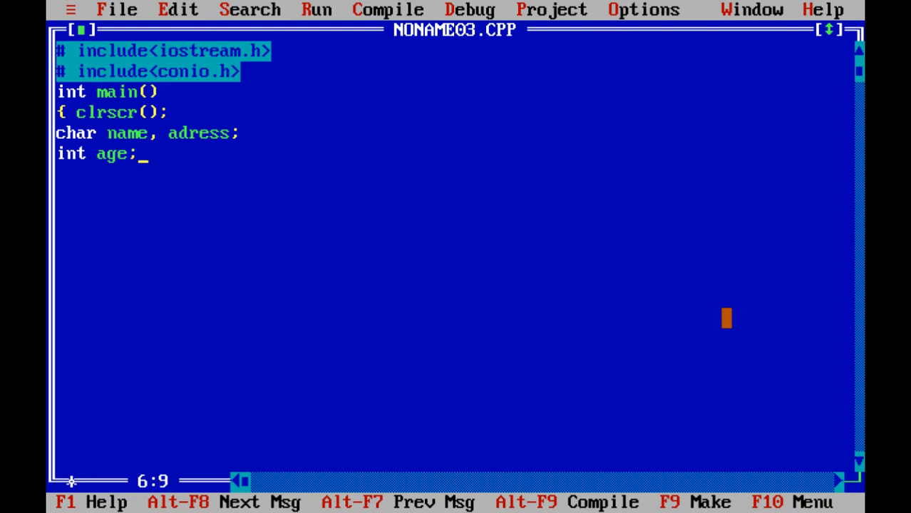
key("Return")
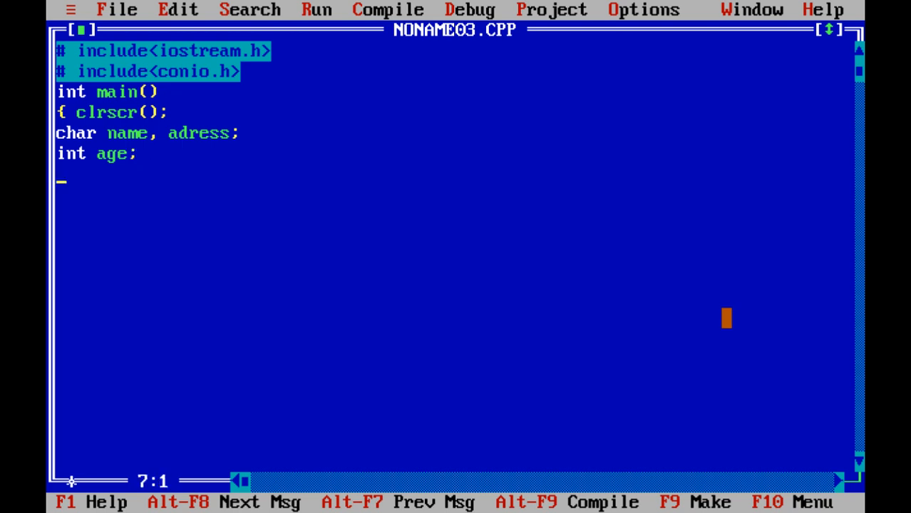
Step: Type cout<<"Enter your name"<<end; below the declarations
type("cout")
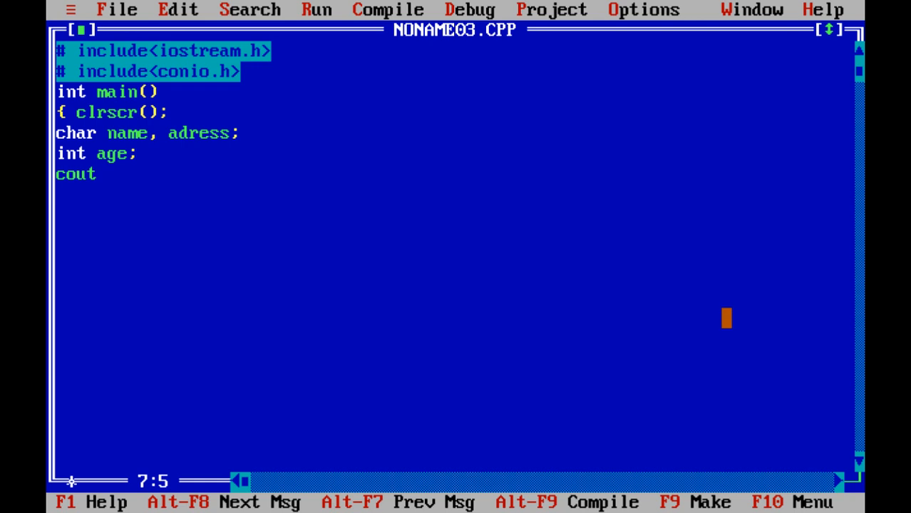
type("<<\"\"")
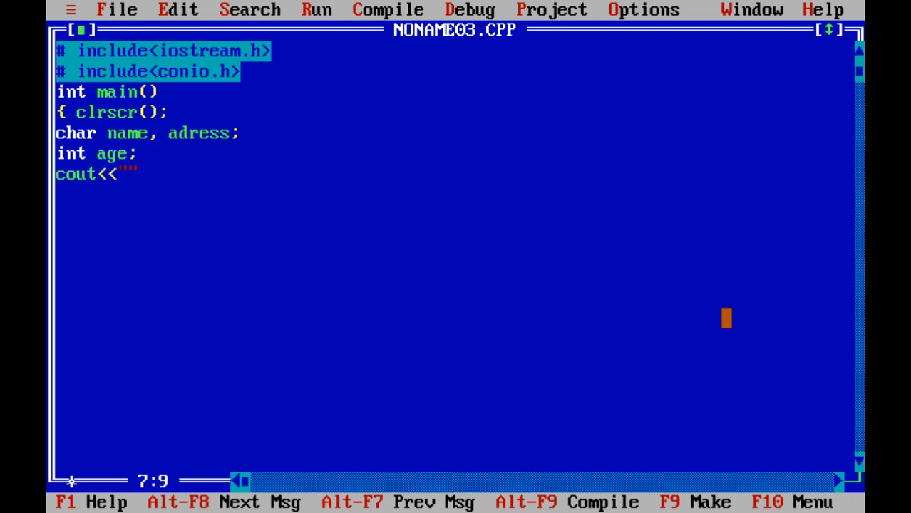
type("<<e")
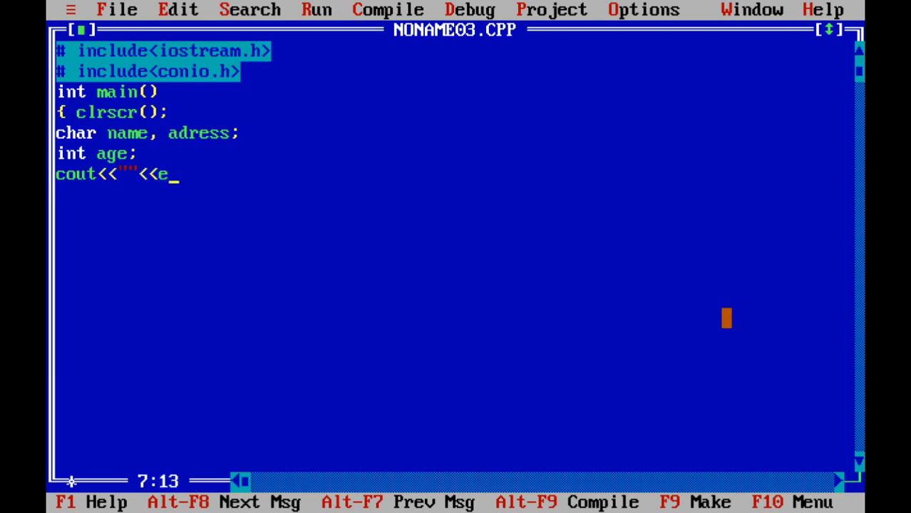
type("nd;")
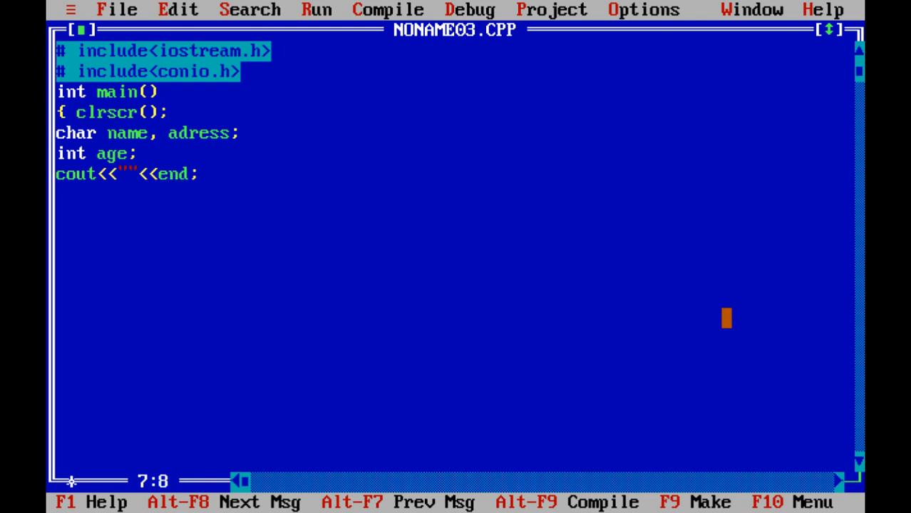
type("Enter")
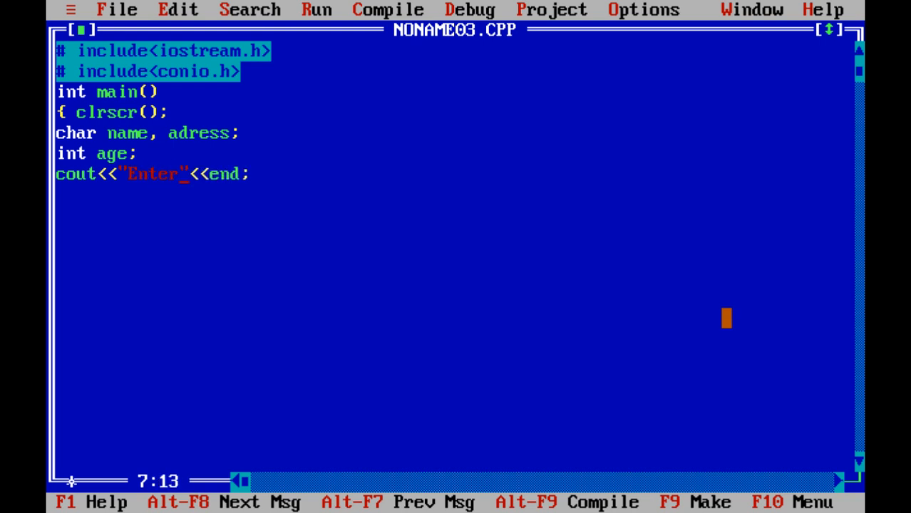
type("you")
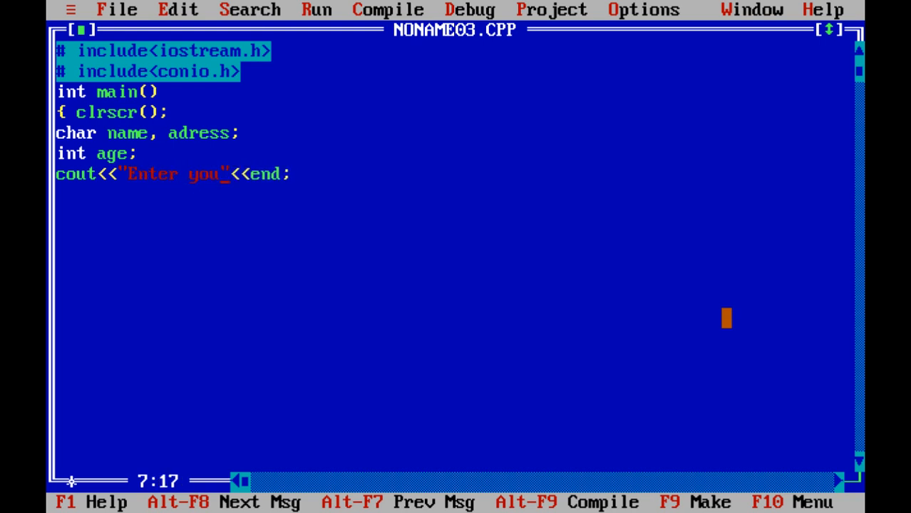
type("r name")
left_click(149, 133)
type("[1")
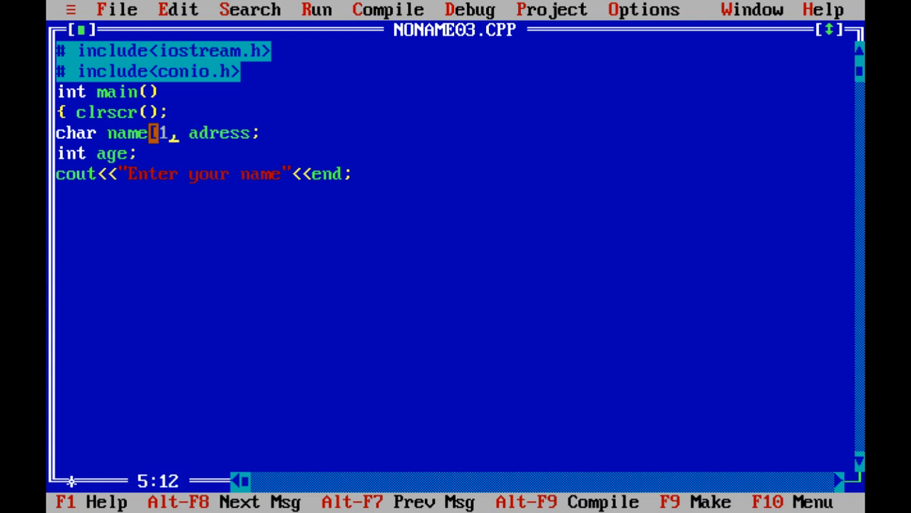
Step: Change the declarations to char name[15], adress[25]; and complete the end; token
type("5]")
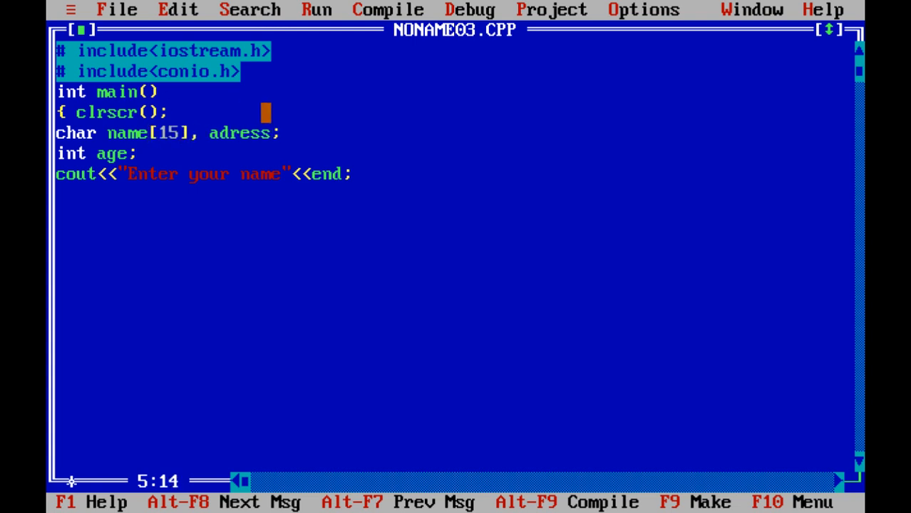
left_click(277, 133)
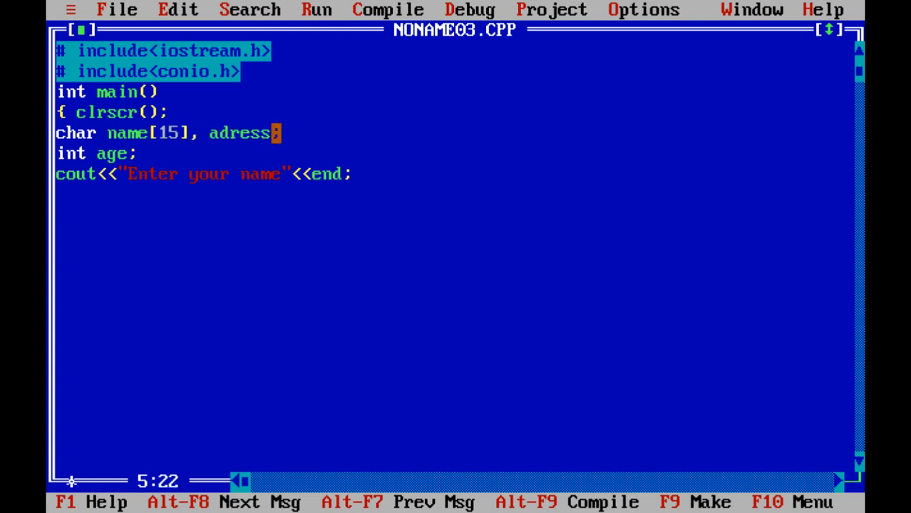
type("[25")
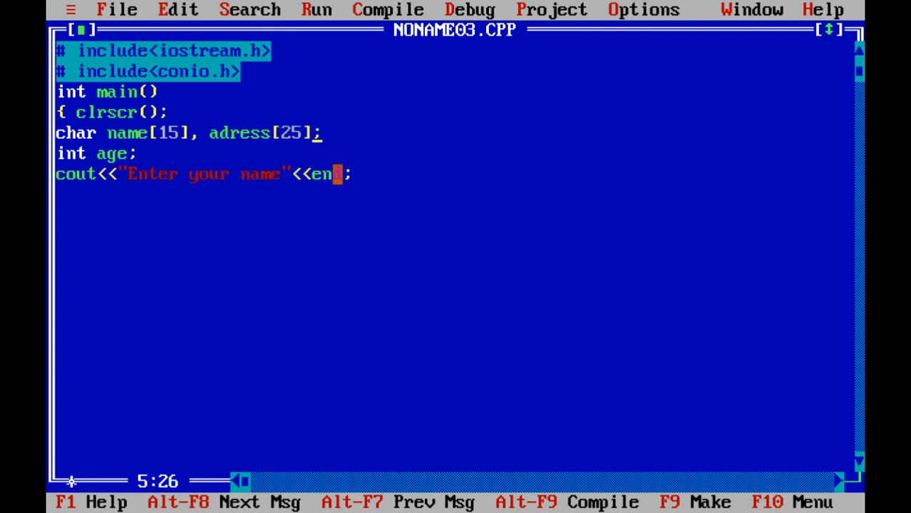
type("d;")
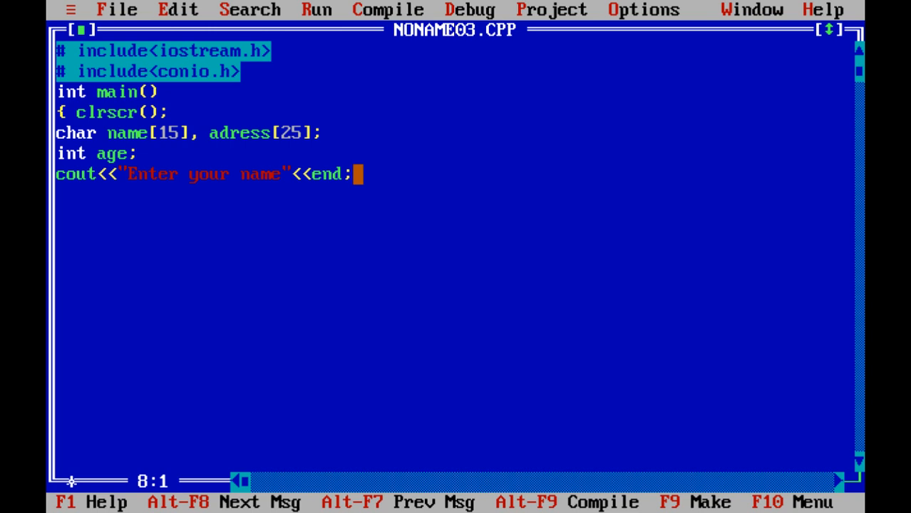
Step: Add cin>>name; after the name prompt and begin the next cout line
type("cin")
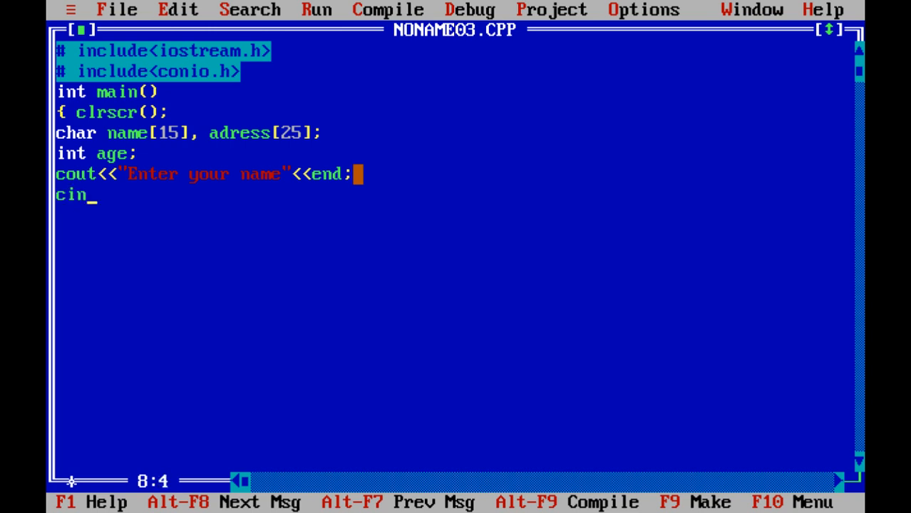
type(">>")
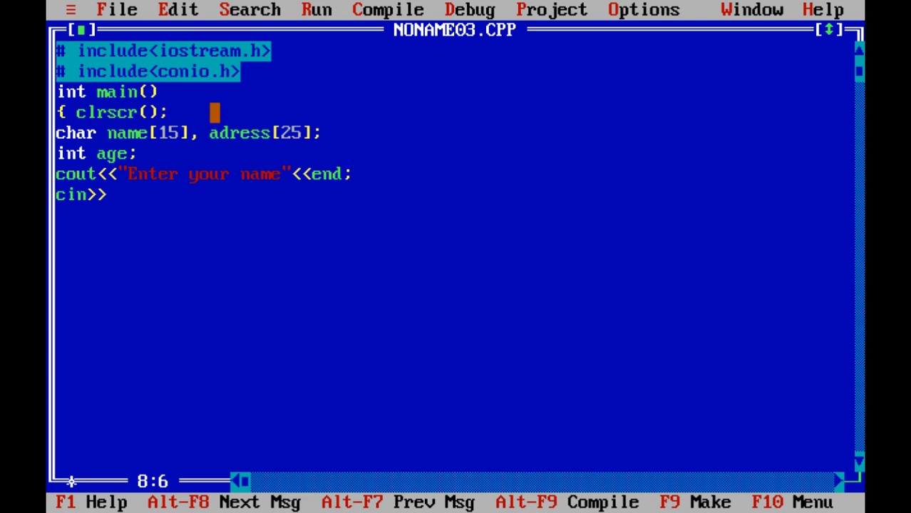
left_click(173, 133)
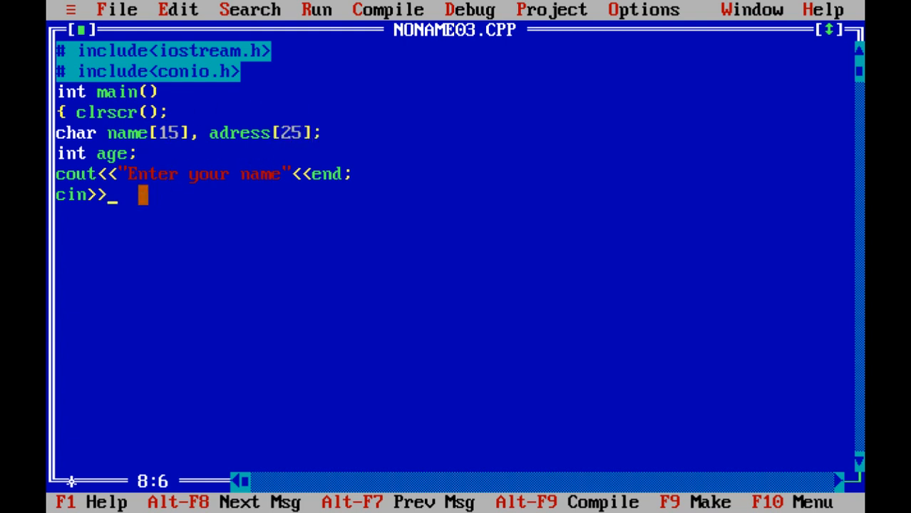
type("name")
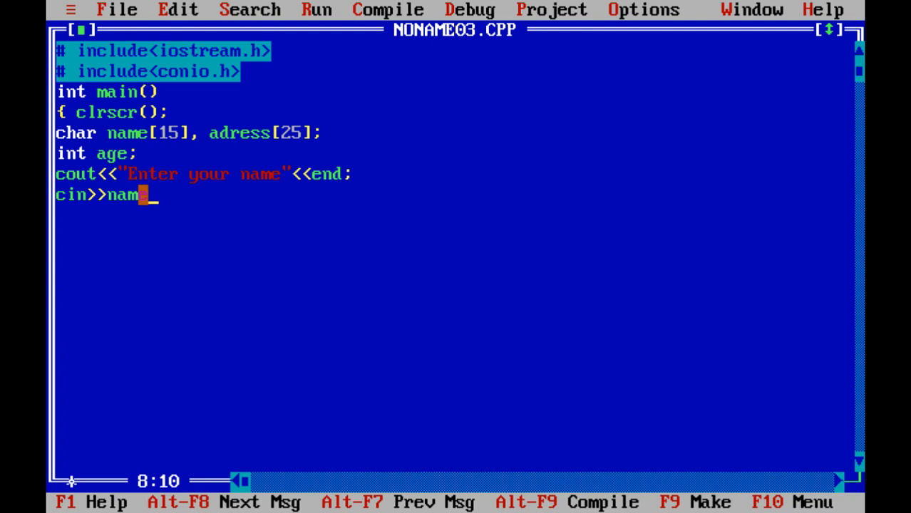
type(";")
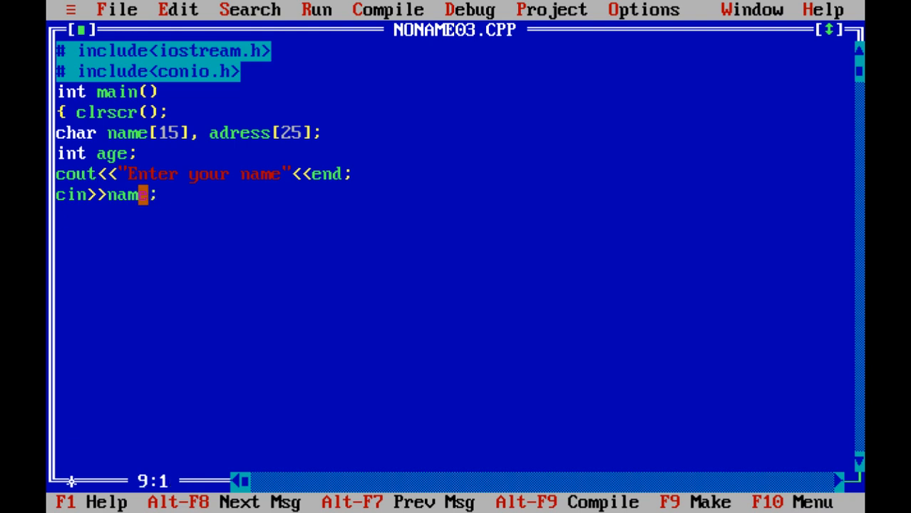
type("cout<")
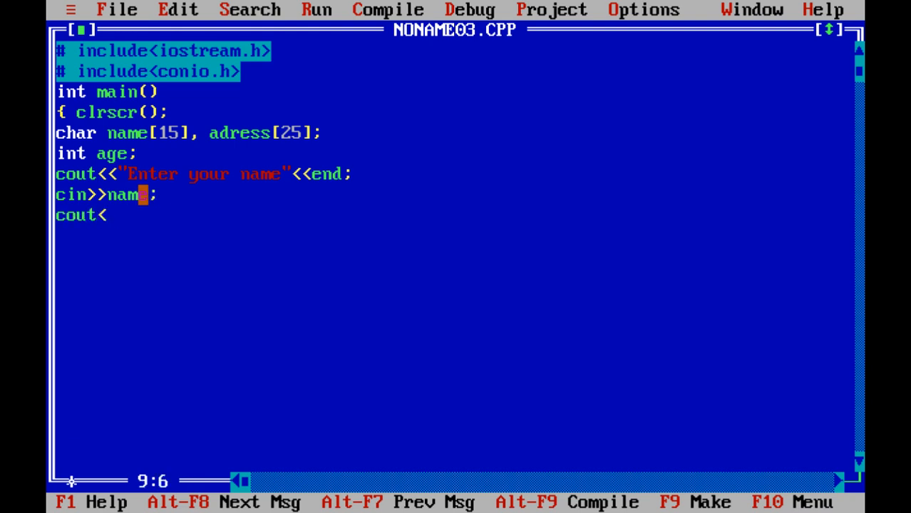
Step: Add cout<<"Enter the adress"<<endl; followed by cin>>adress;
type("<\"")
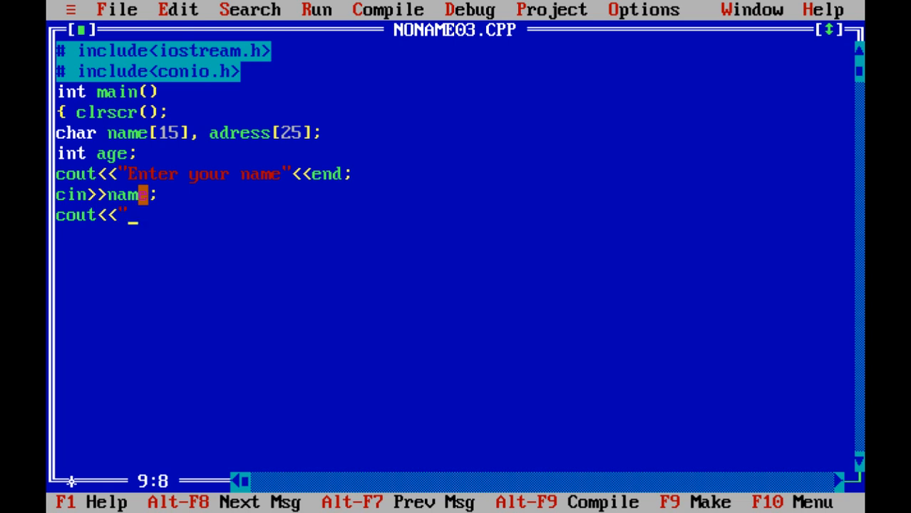
type("Enter t")
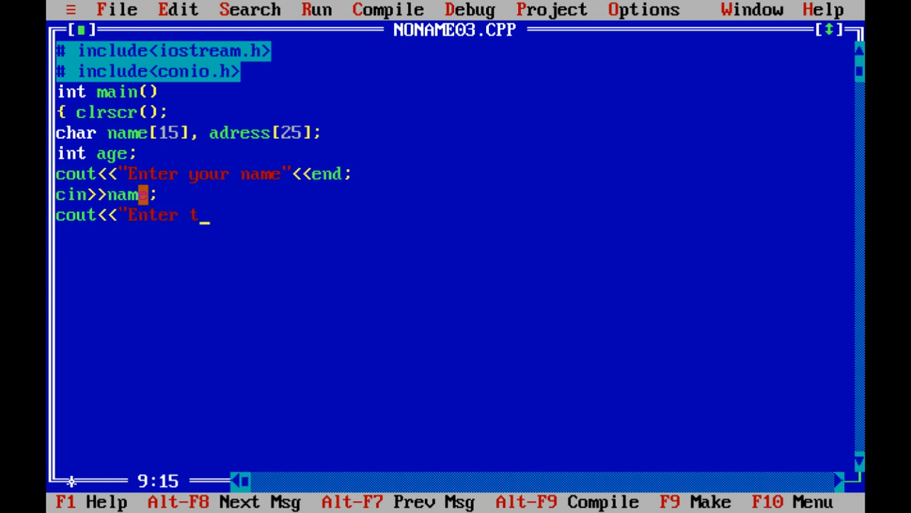
type("he adress")
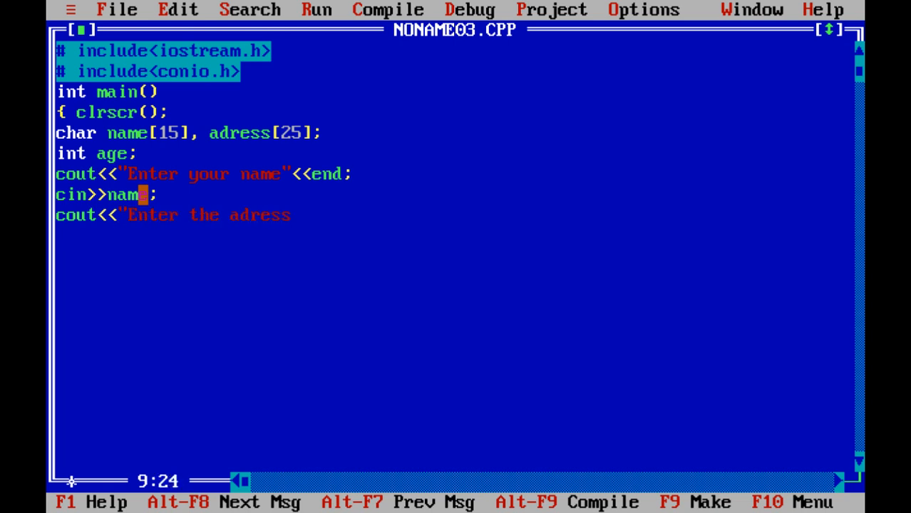
type("\"\"")
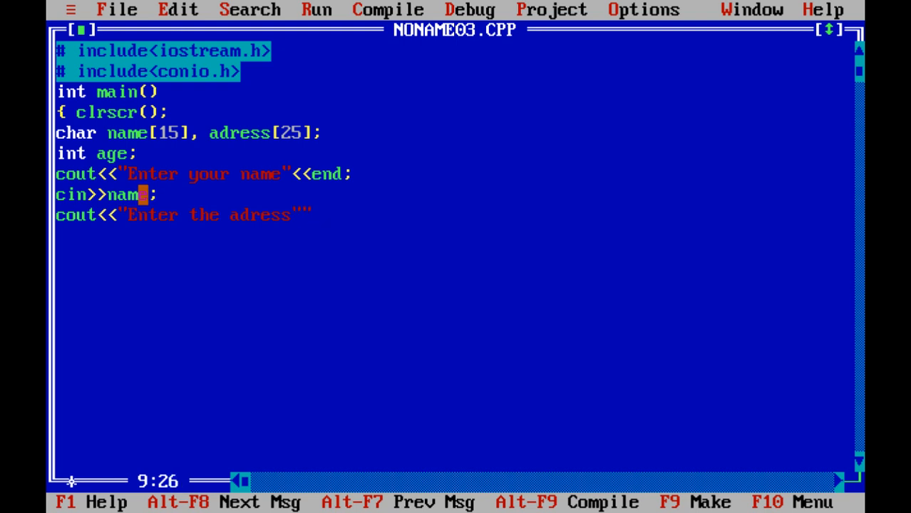
type("<<endl;")
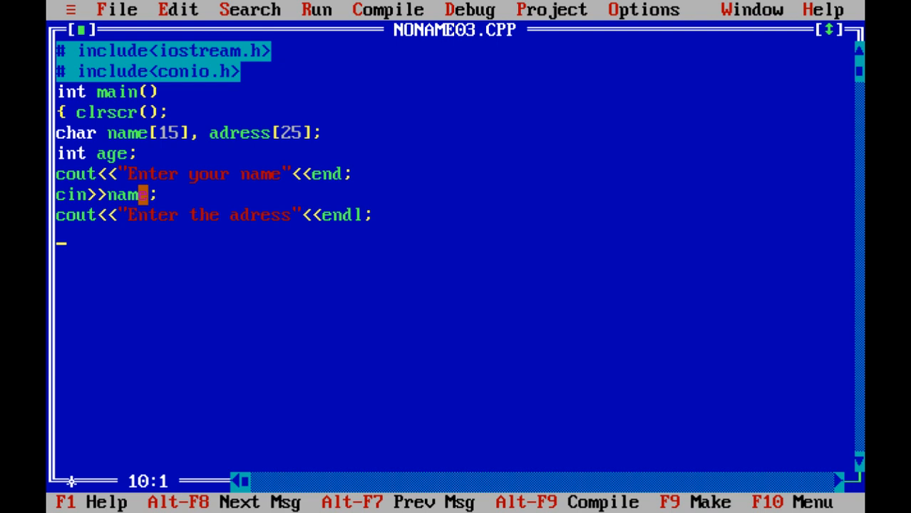
type("cin")
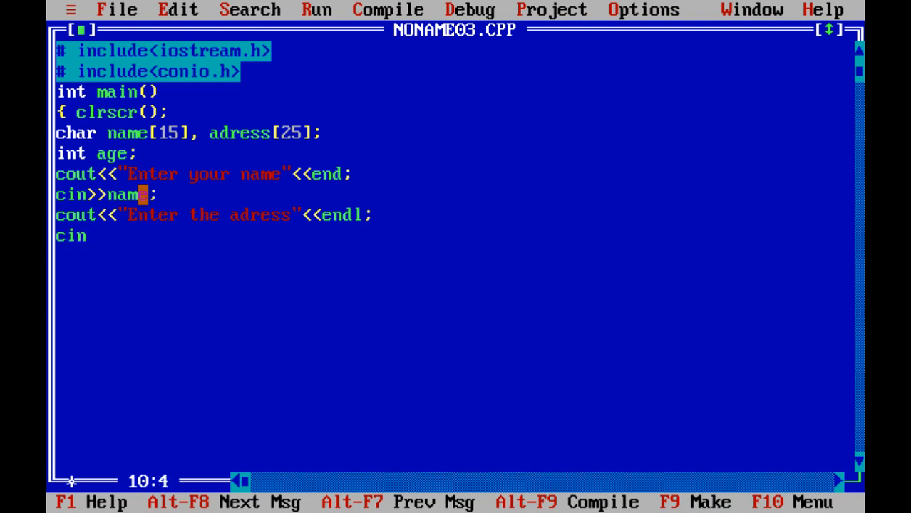
type(">>a")
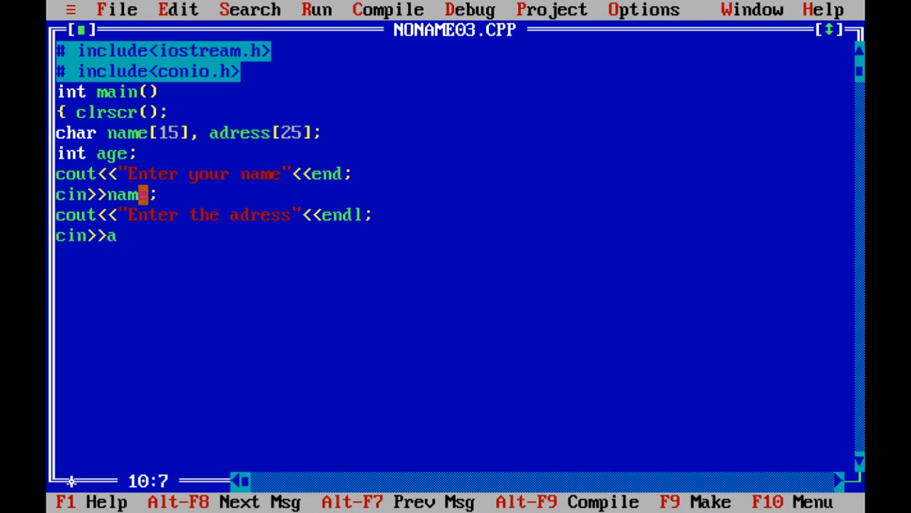
type("dress;")
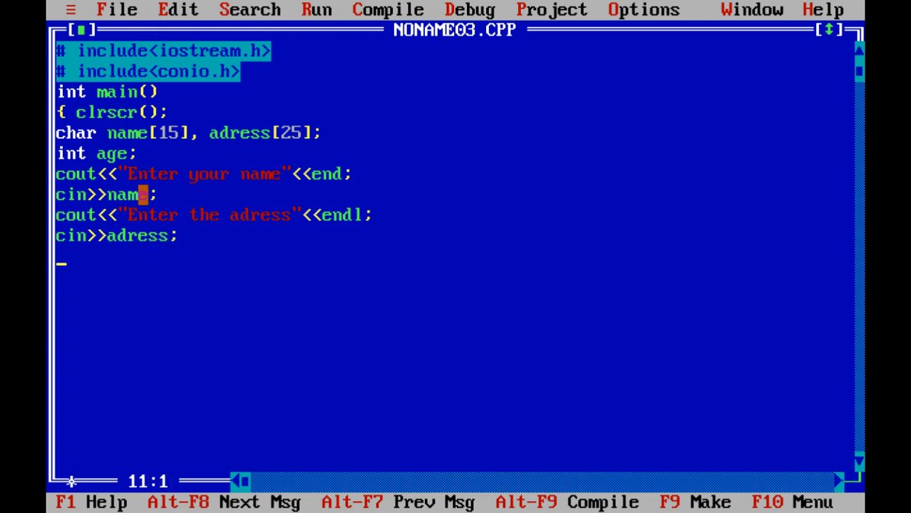
Step: Add cout<<"Enter your age"<<endl; followed by cin>>age;
type("cout<")
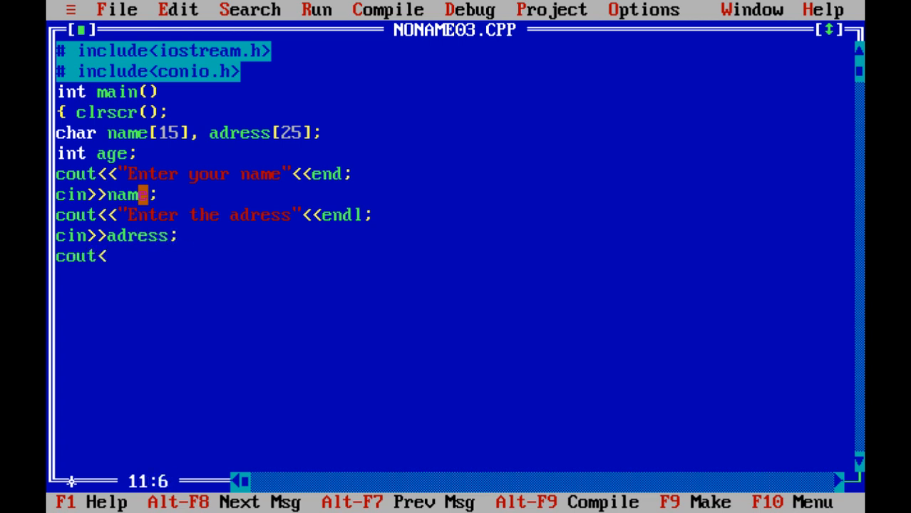
type("<")
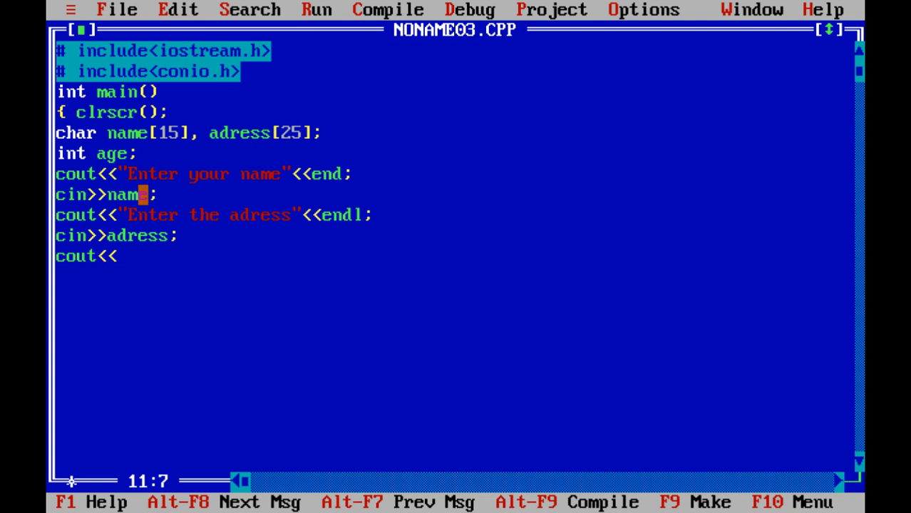
type("\"")
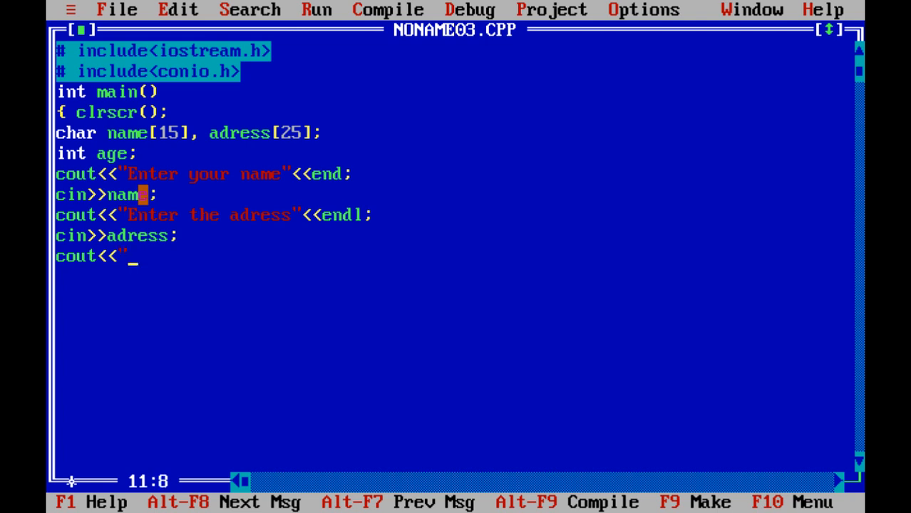
type("Enter")
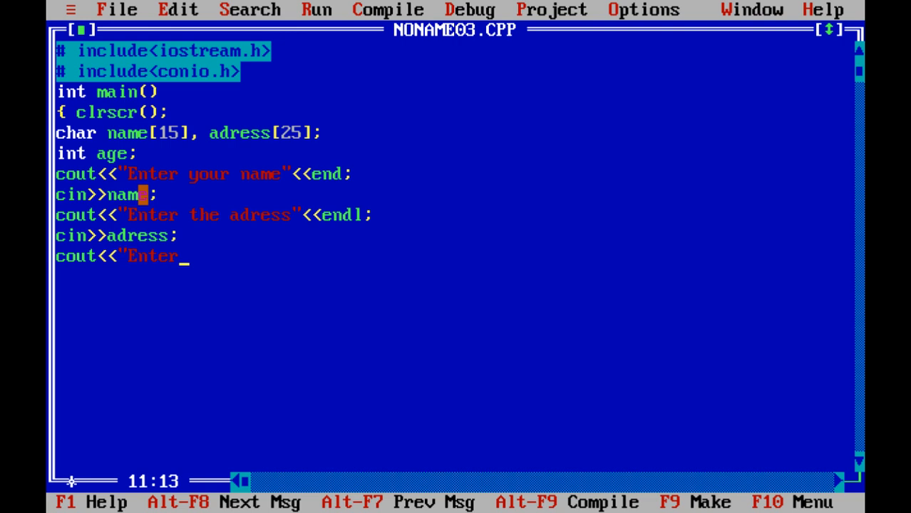
type("your")
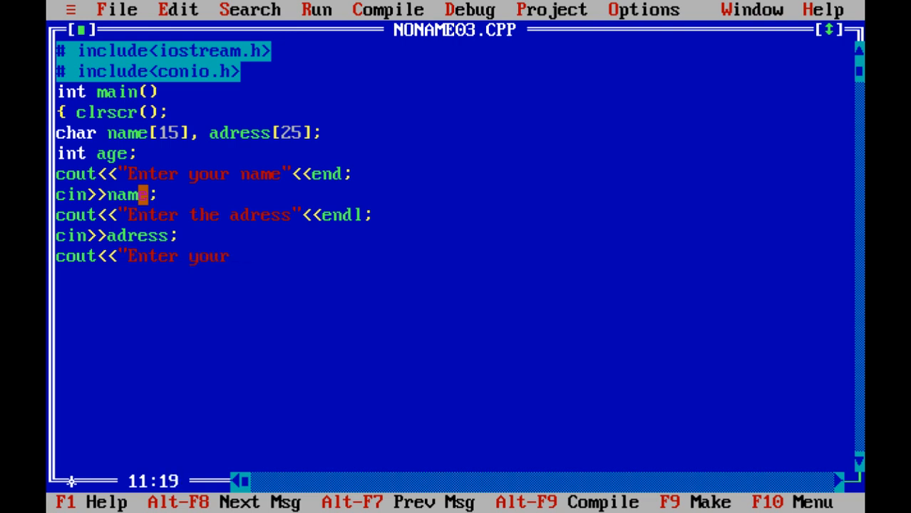
type("age\"")
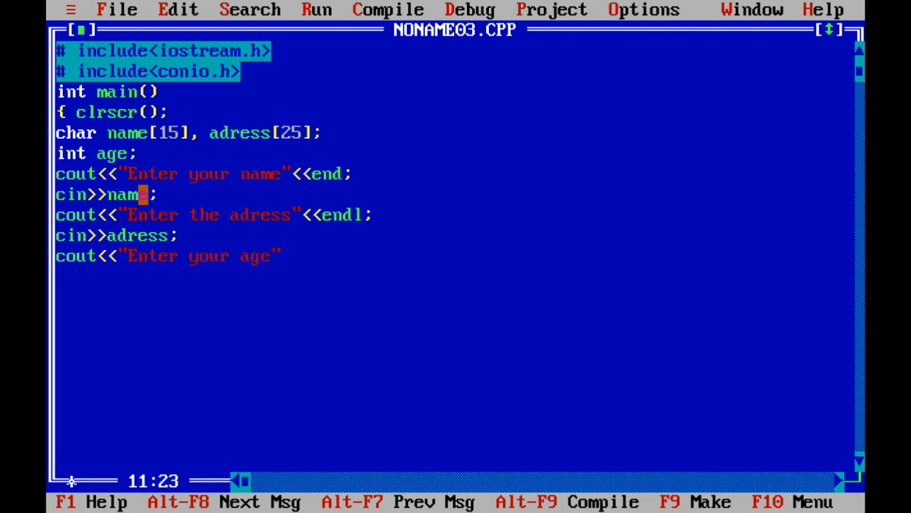
type("<<endl;")
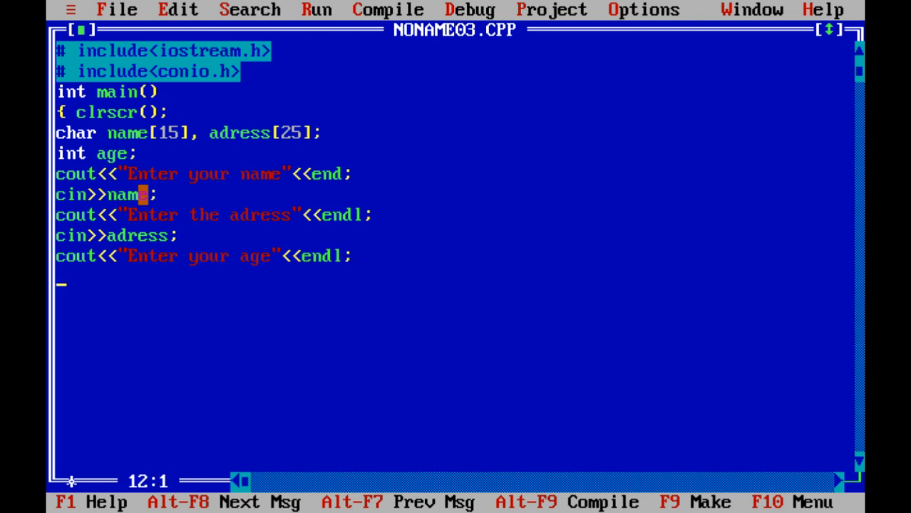
type("cin>>")
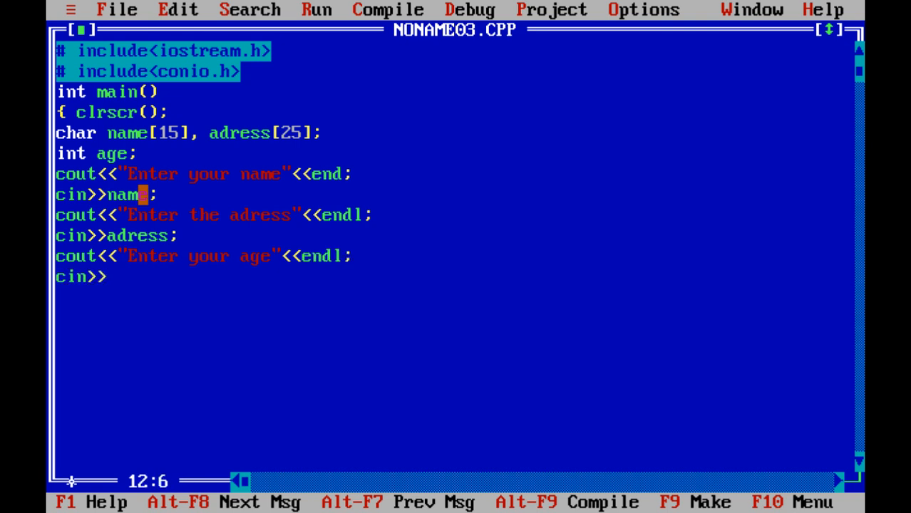
type("age")
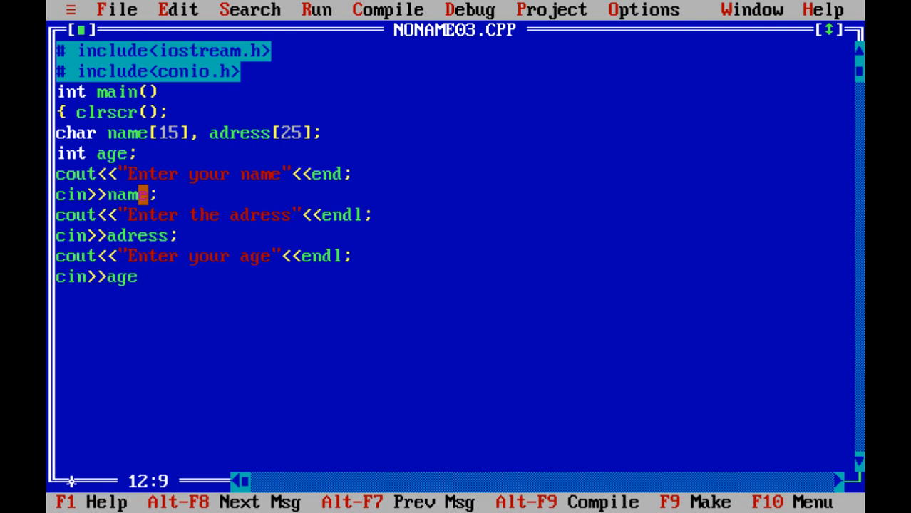
type(";")
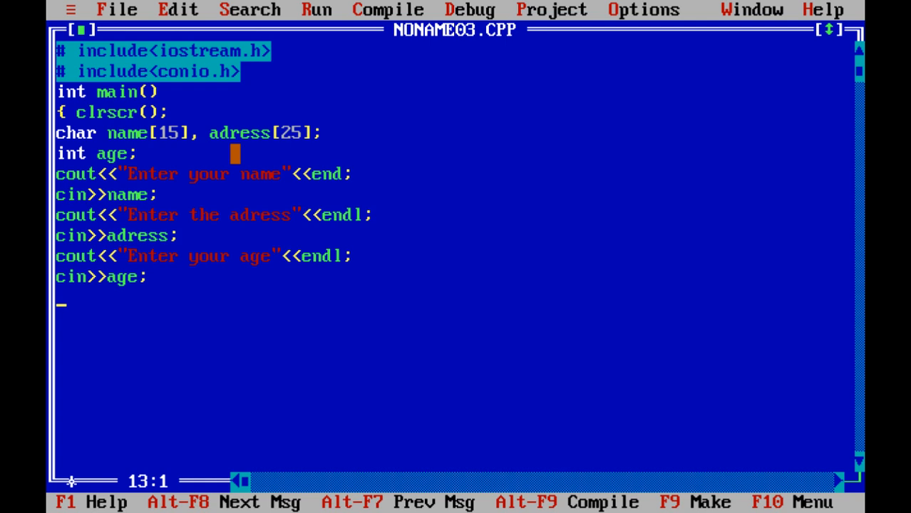
mouse_move(460, 277)
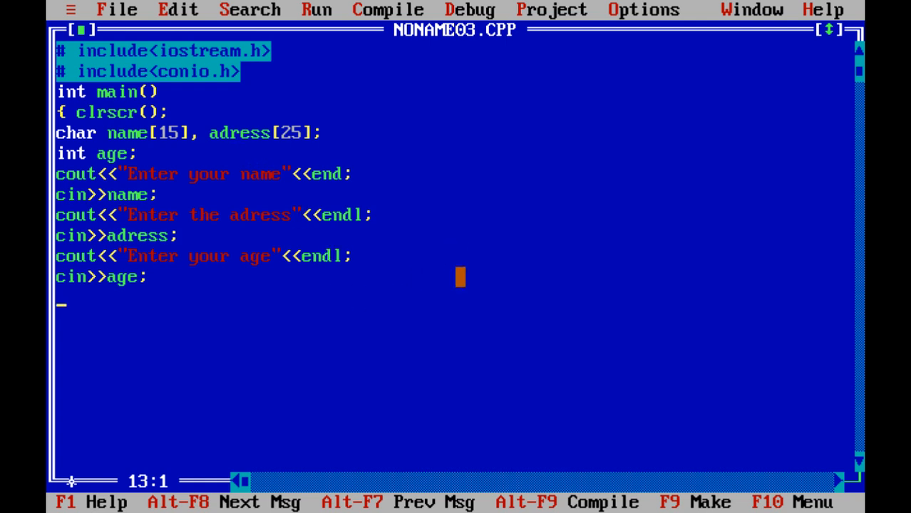
Step: Add the output line cout<<"Name =\t"<<name; after cin>>age;
type("cou")
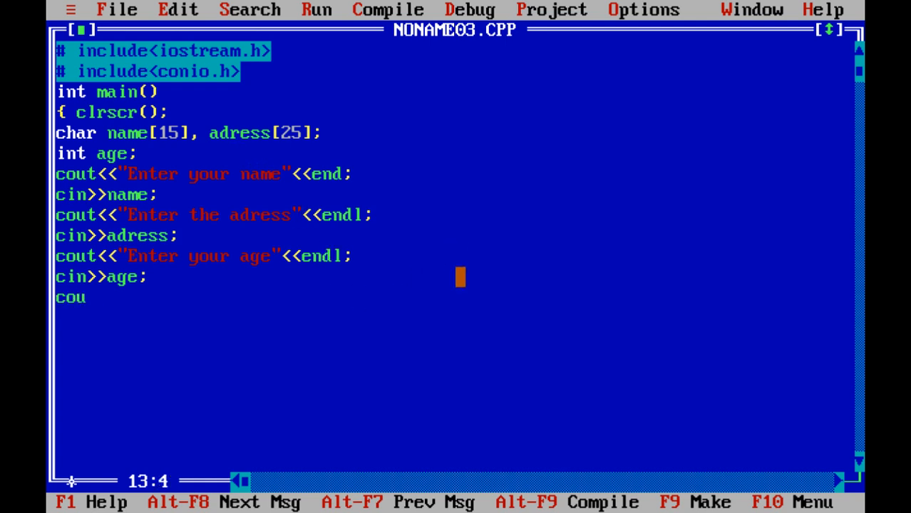
type("t<<")
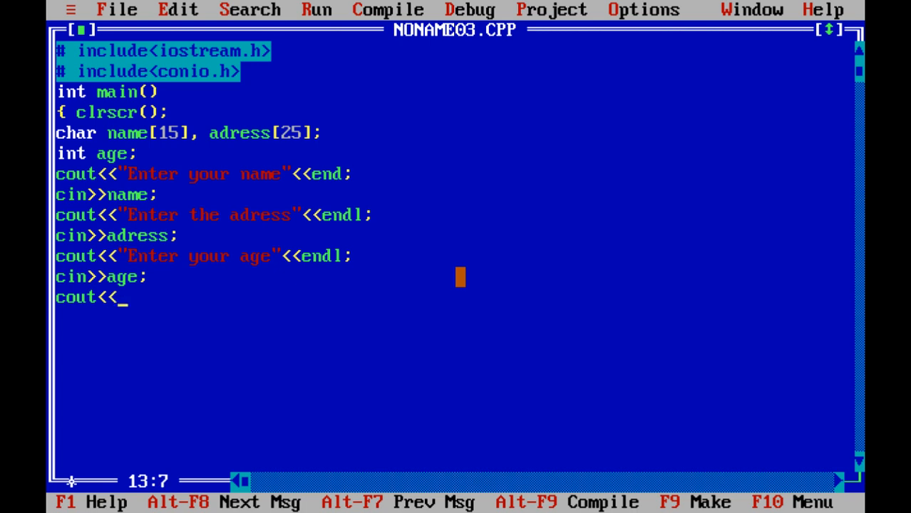
type("\"")
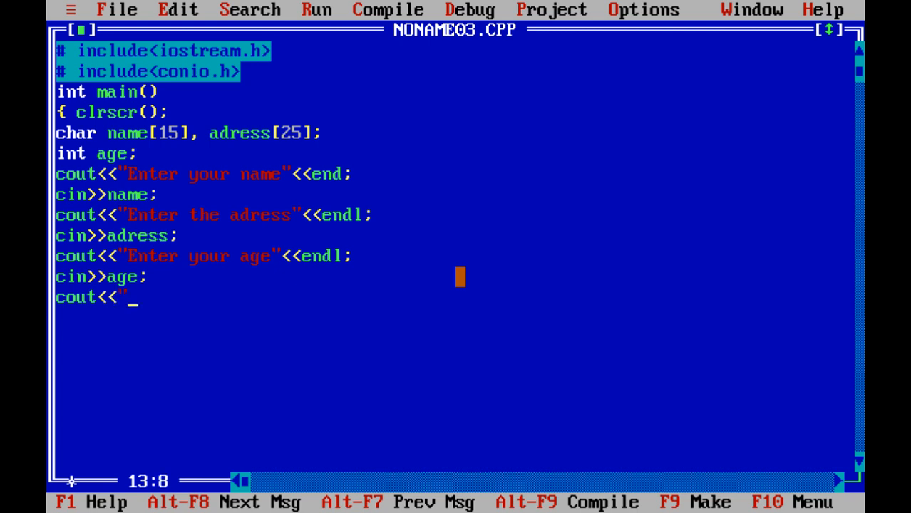
type("Na")
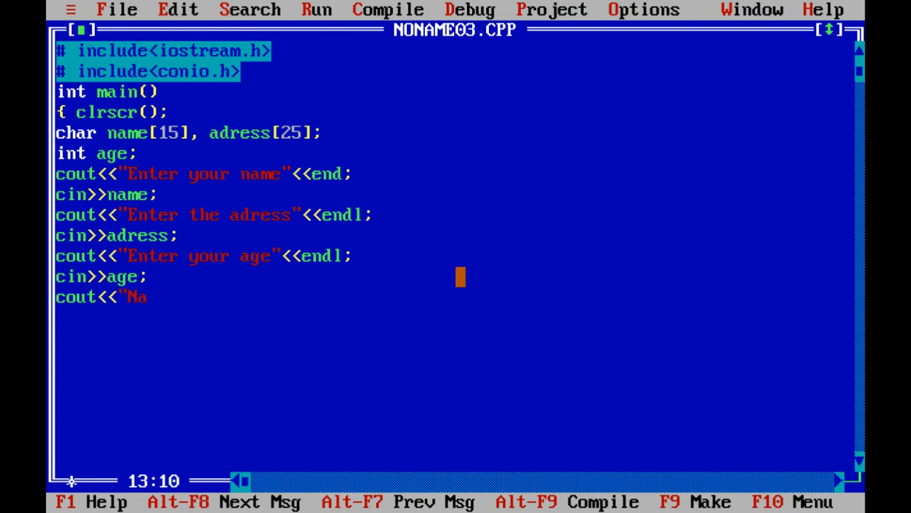
type("me =")
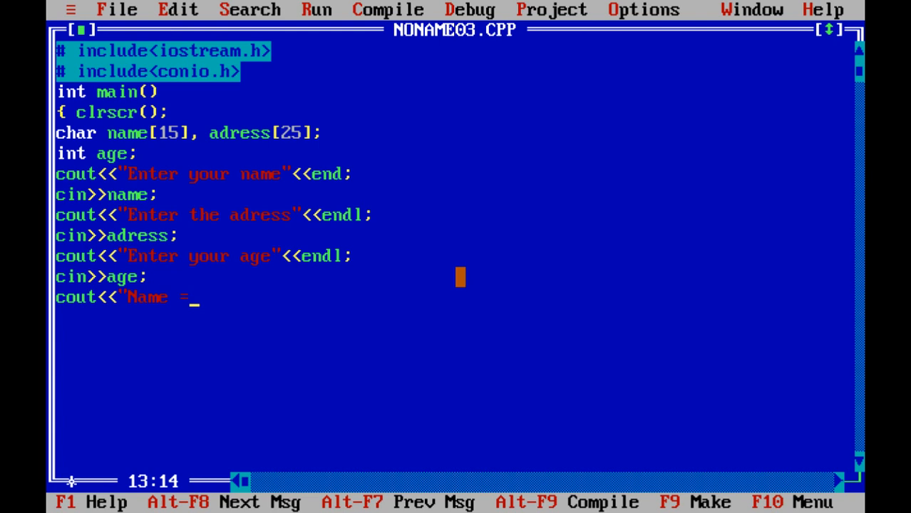
type("\\t")
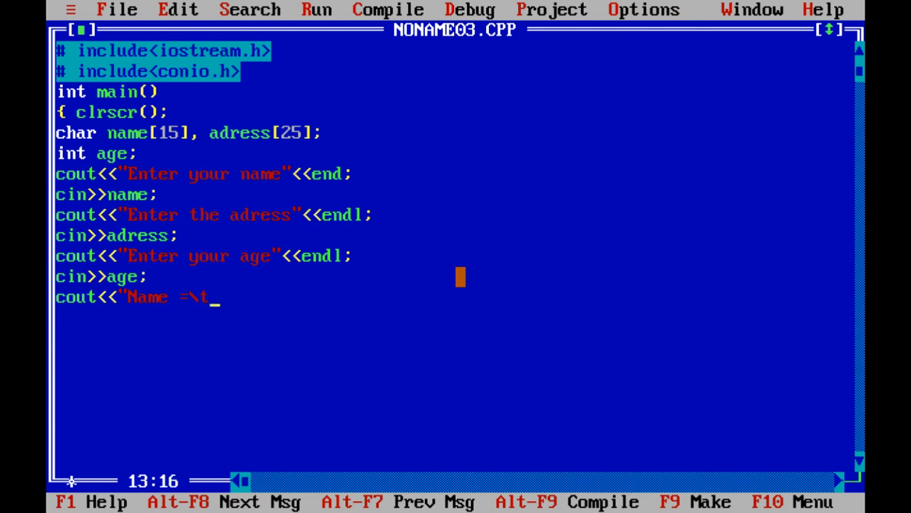
type("\"")
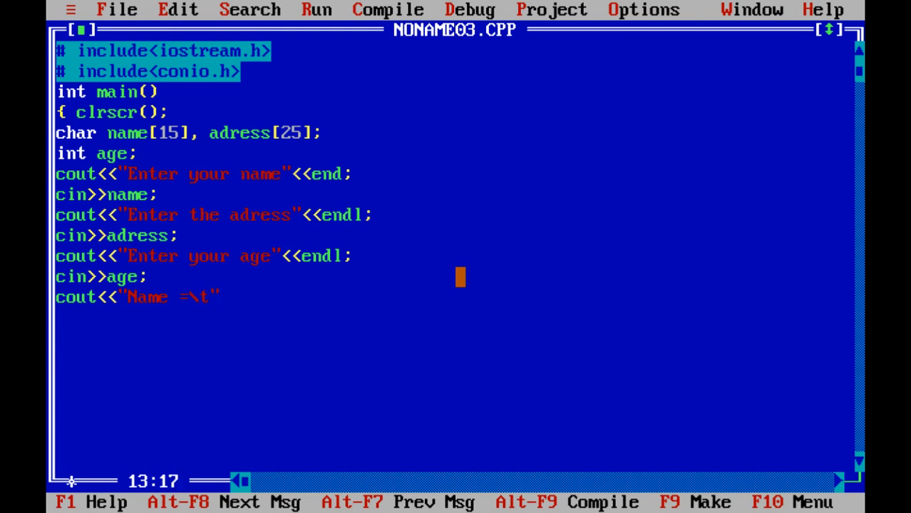
type("<<")
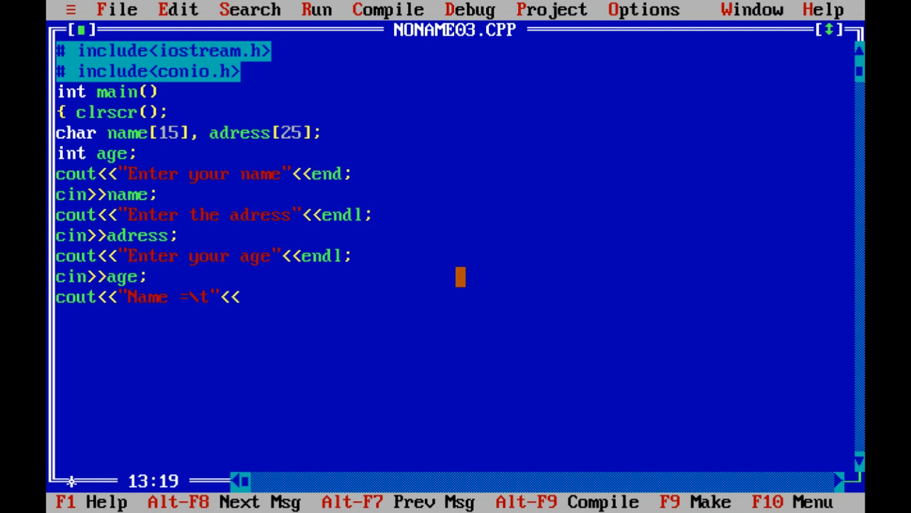
type("name")
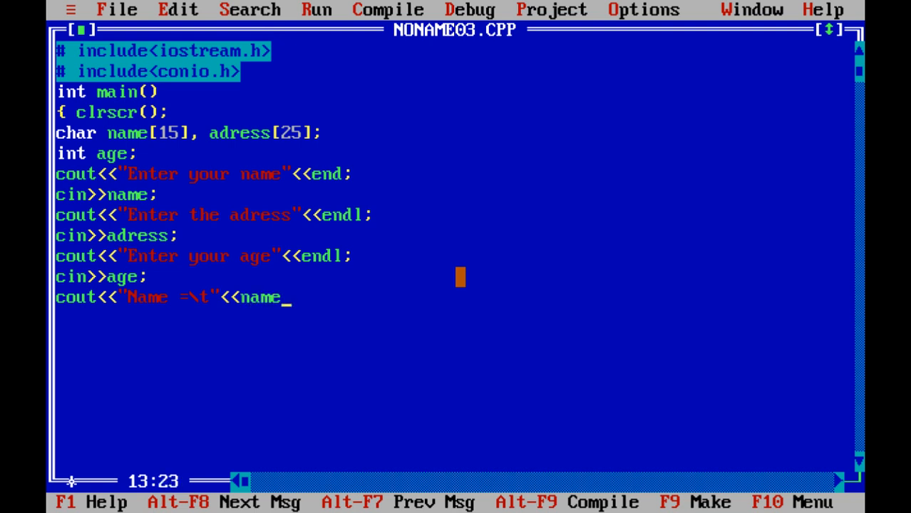
type(";")
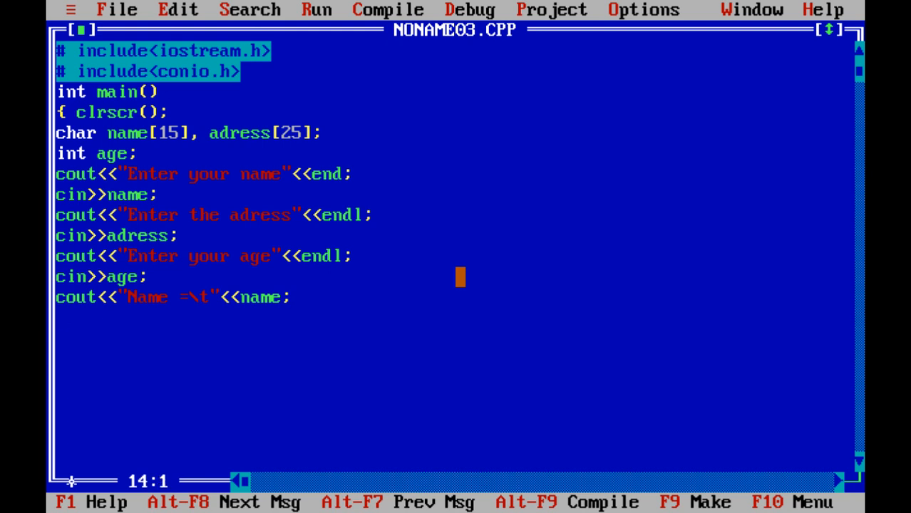
Step: Add the output line cout<<"\n Adress =\t"<<adress;
type("cout<")
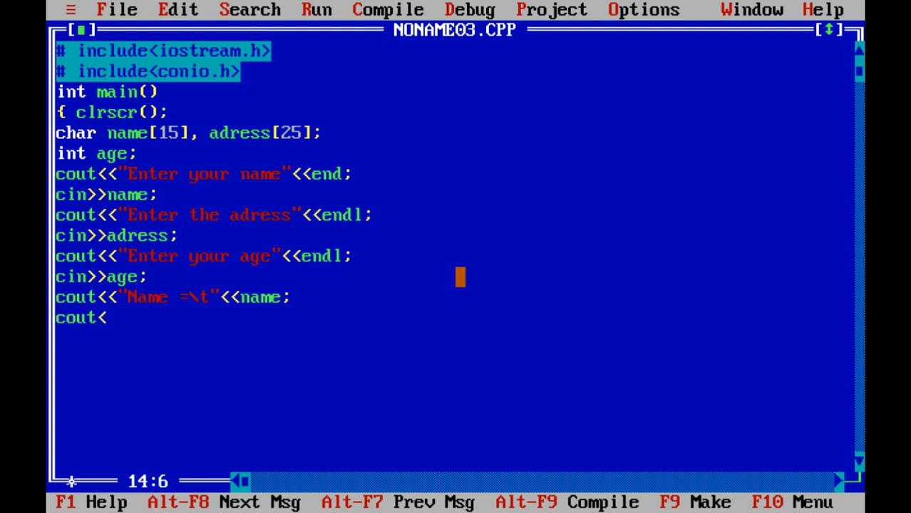
type("<<\"")
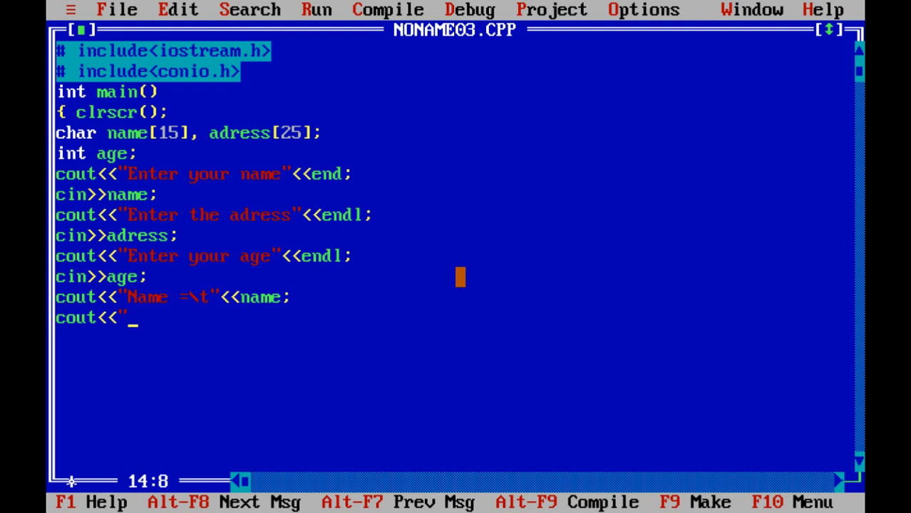
type("\\n")
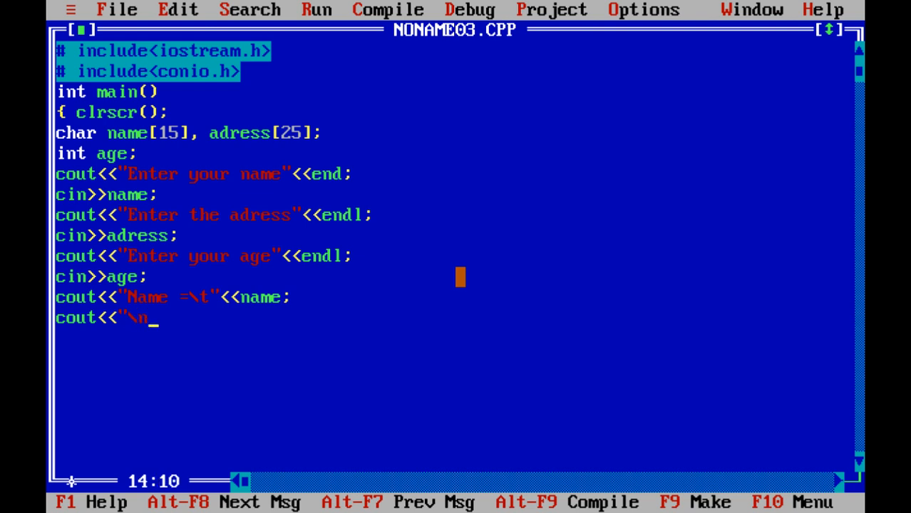
type("A")
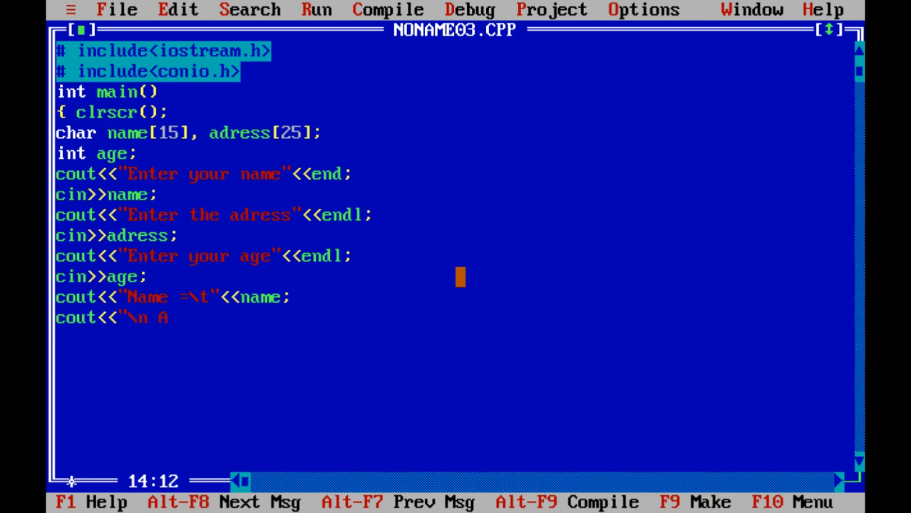
type("dress =")
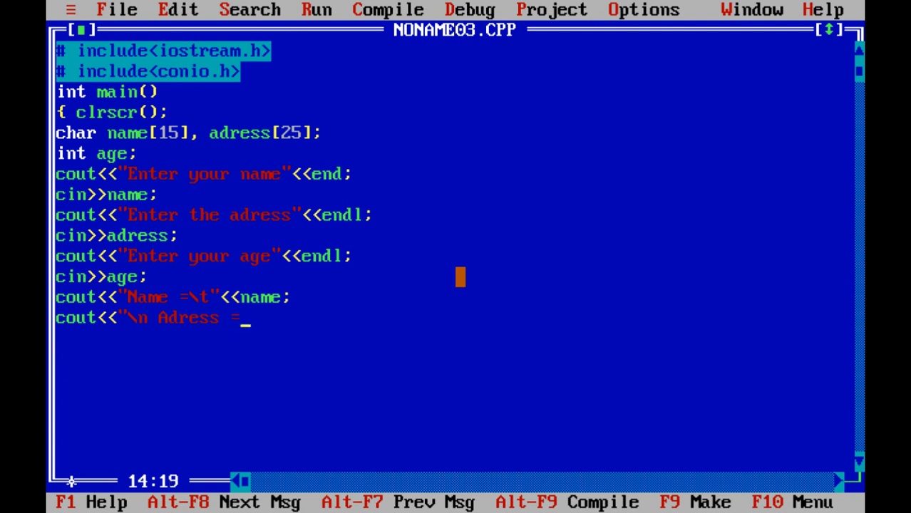
type("\\t\"")
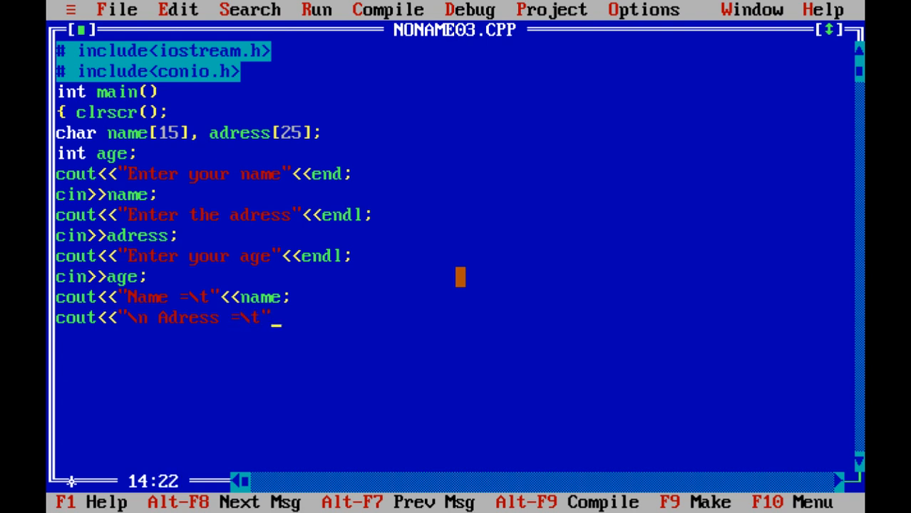
type("<<")
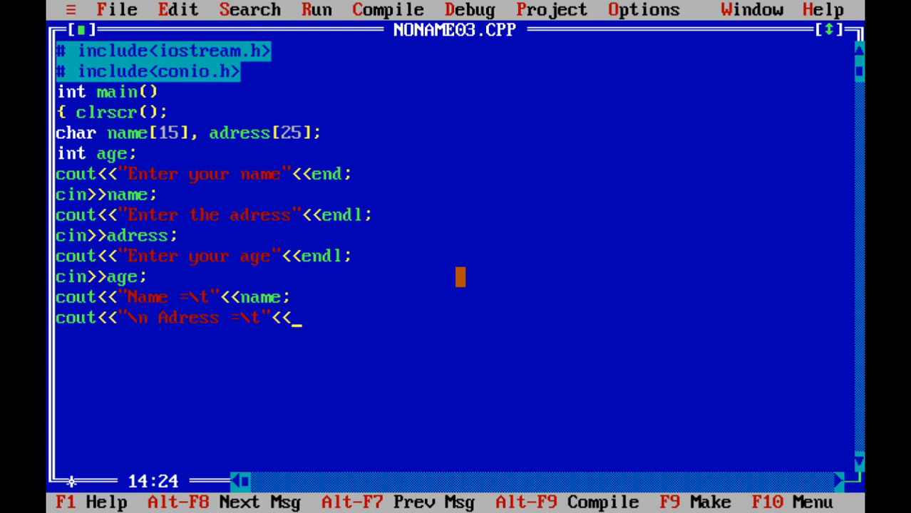
type("adress")
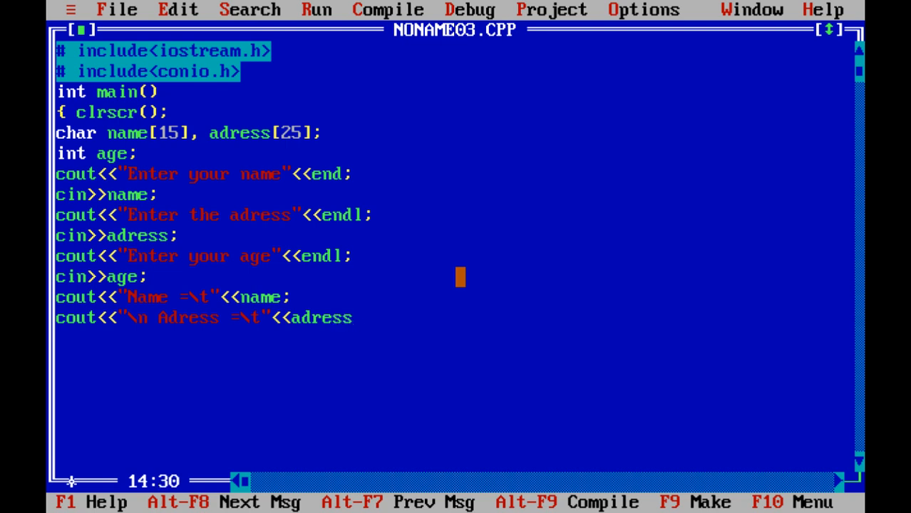
type(";")
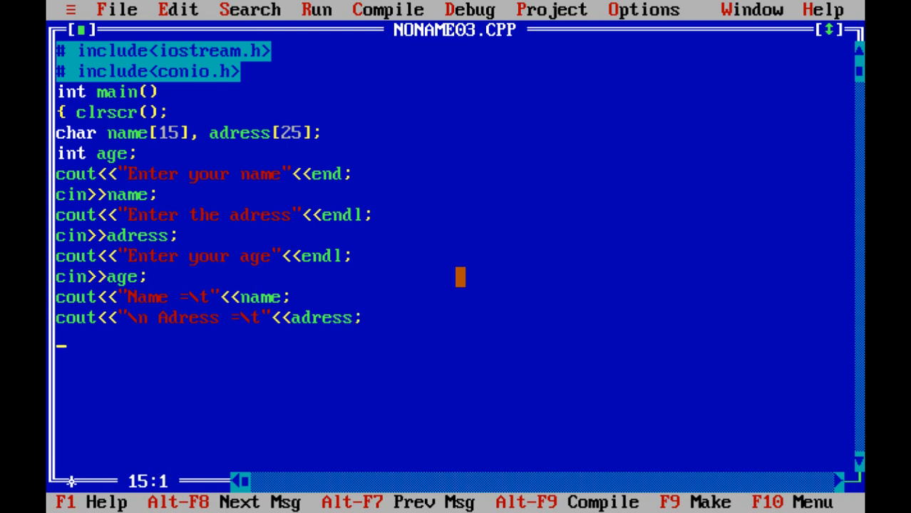
Step: Add the output line cout<<"\n Age = \t"<<age;
type("cout")
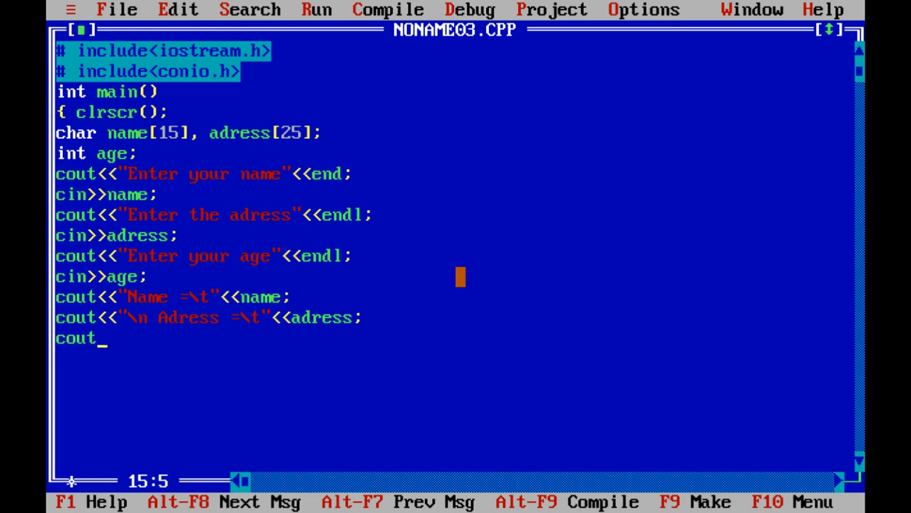
type("<<")
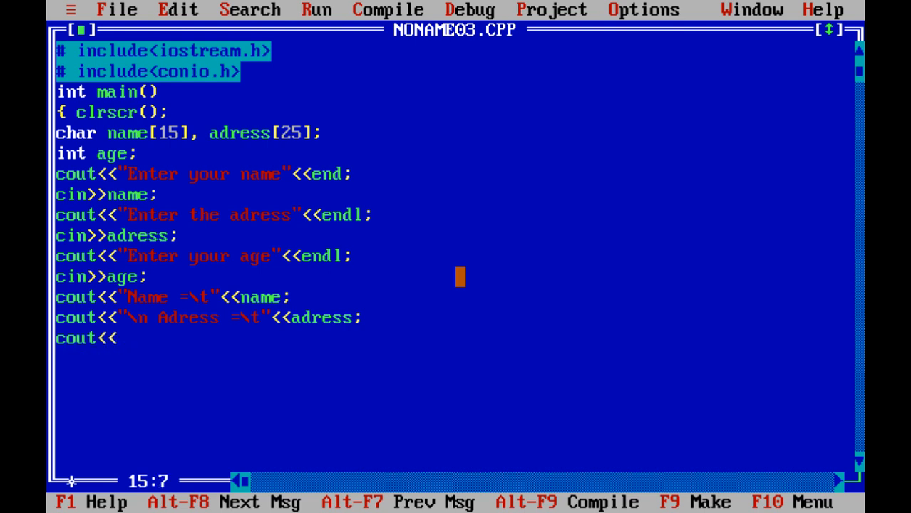
type("\"")
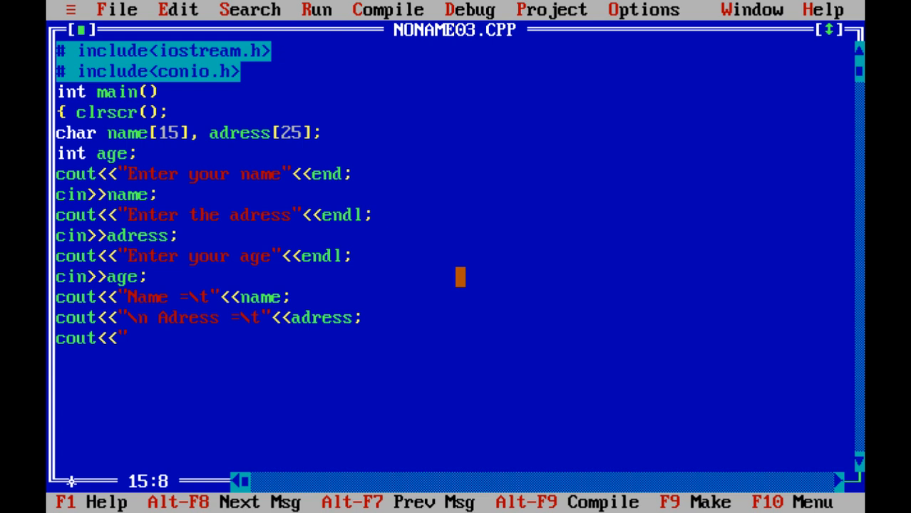
type("\\n Age =")
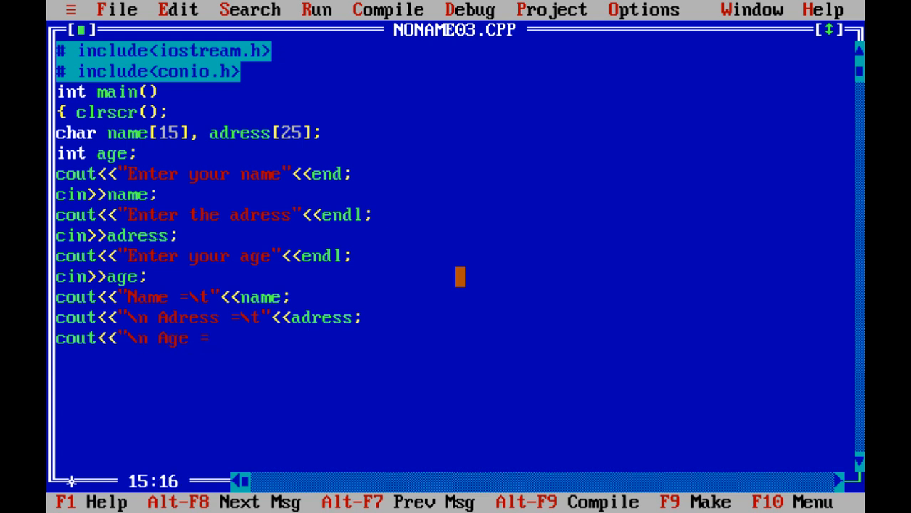
type("\\")
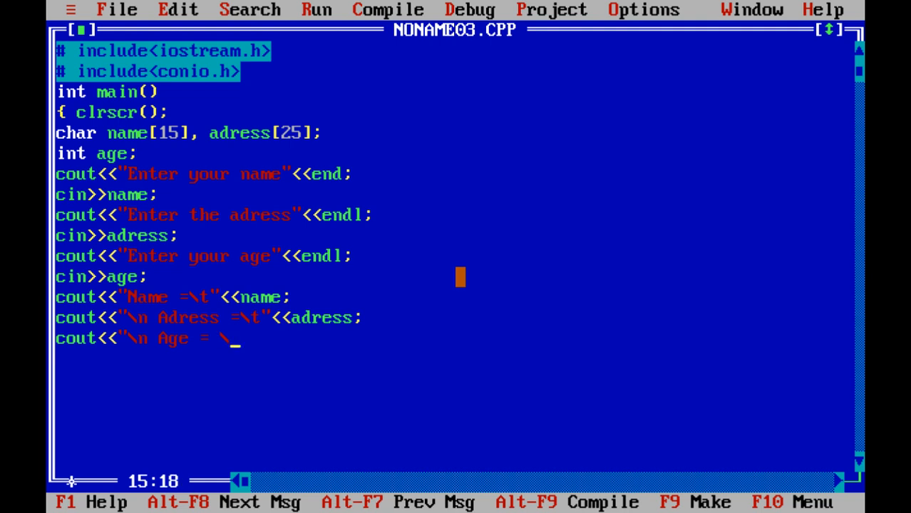
type("t\"")
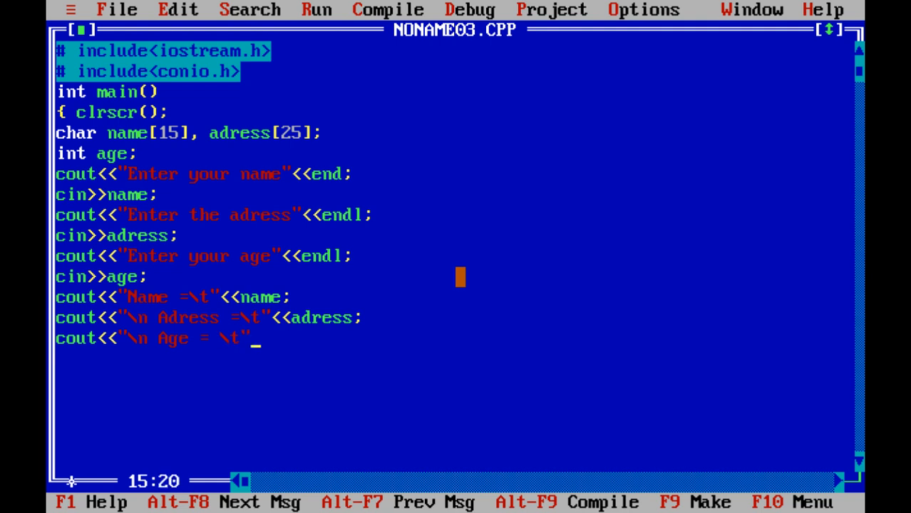
type("<<")
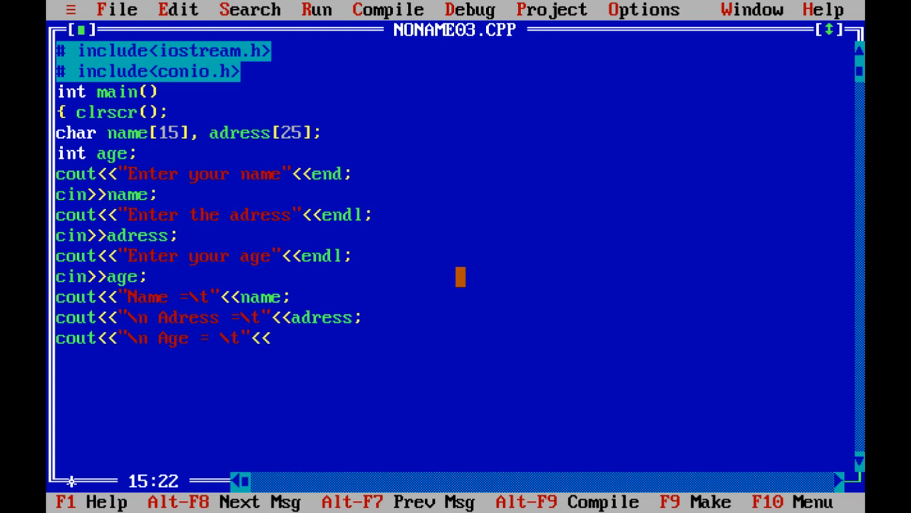
type("age")
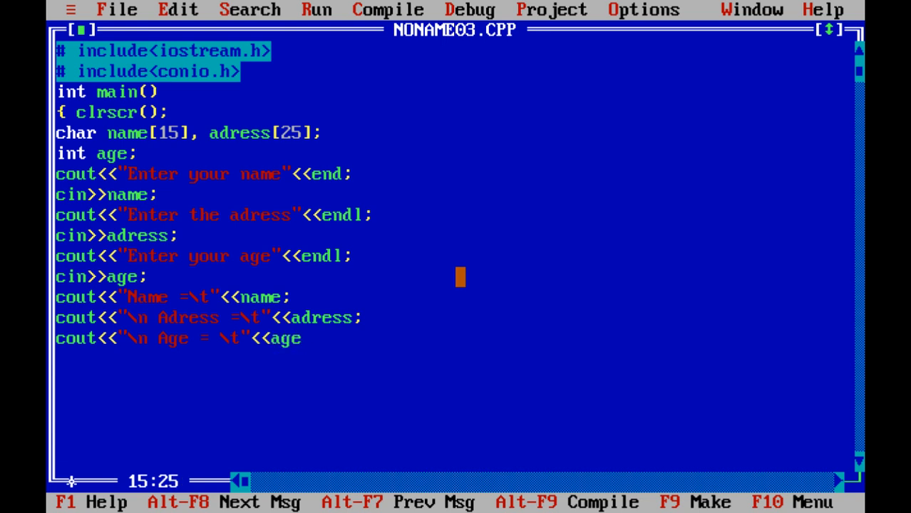
type(";")
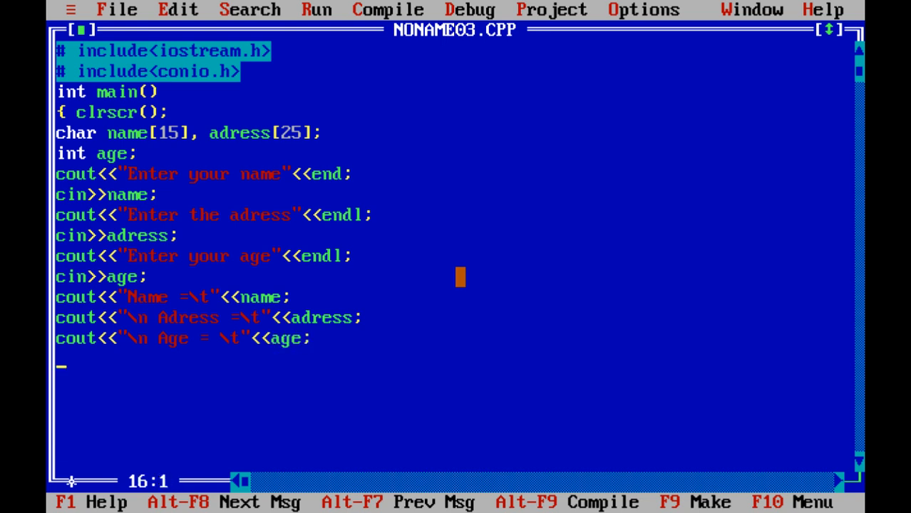
Step: End main with return 0; and a closing brace
type("retur")
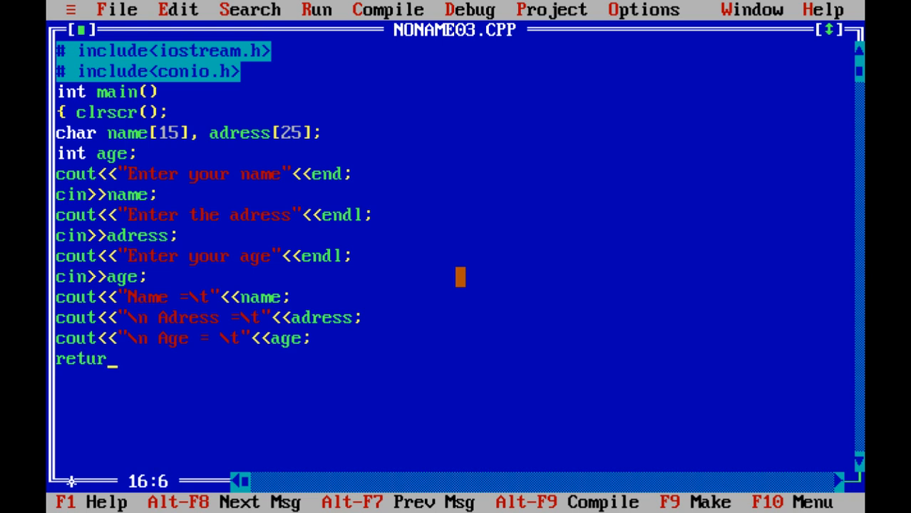
type("n 0")
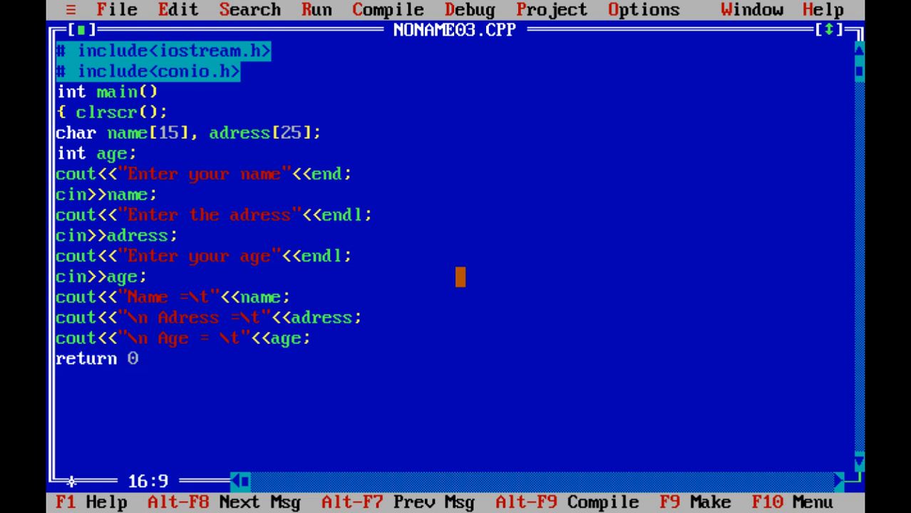
type(";")
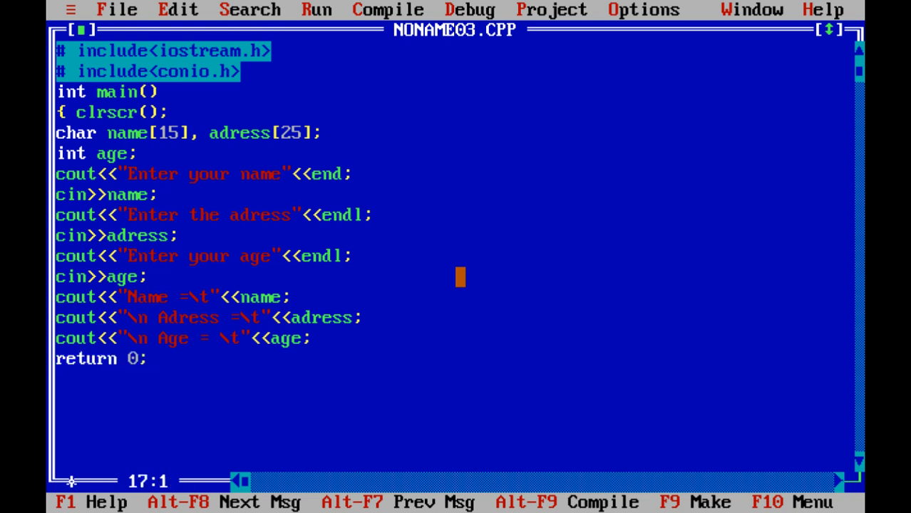
type("}")
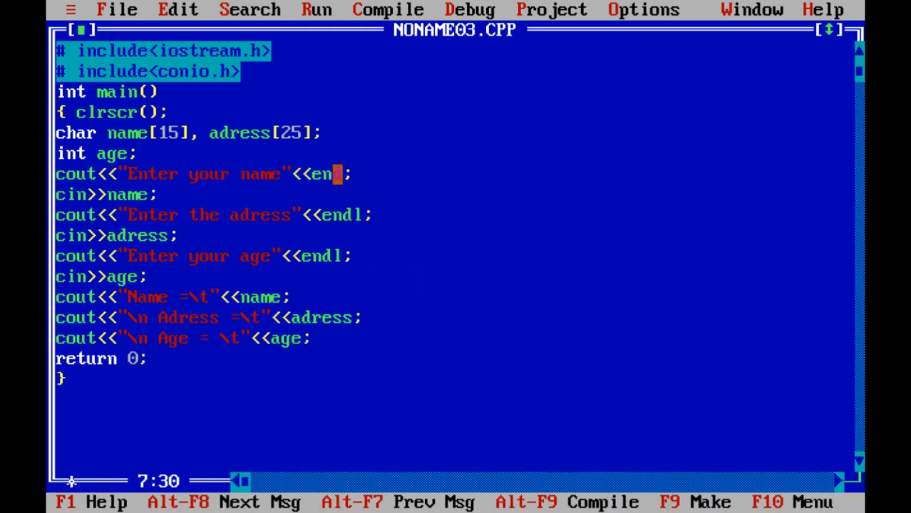
Step: Insert the missing 'l' on line 7 so the name prompt ends with endl
type("l")
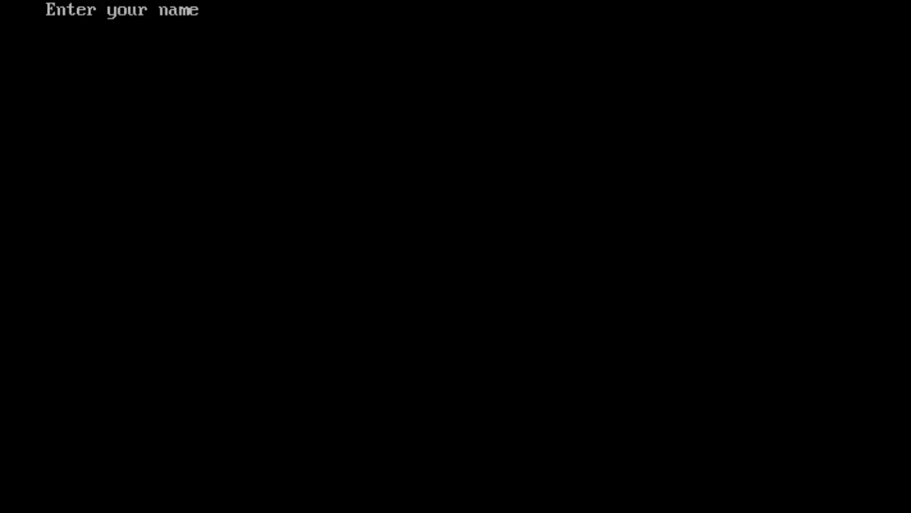
Step: Test-run the program, entering name 'madeeha' and address 'lcwu', then open the File menu
type("made")
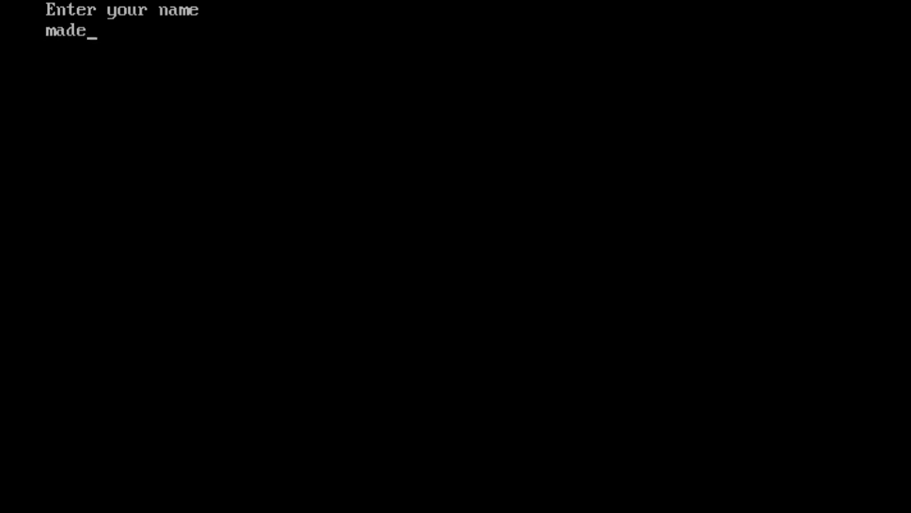
type("eha")
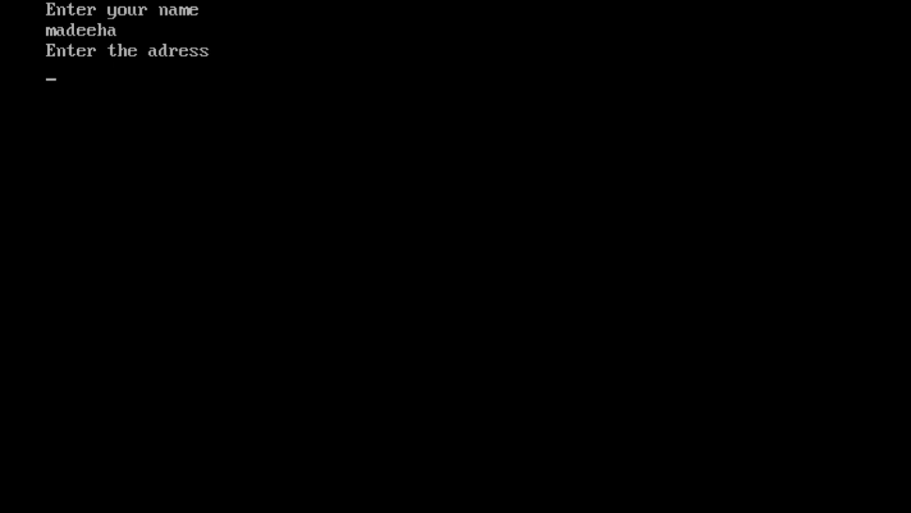
type("lc")
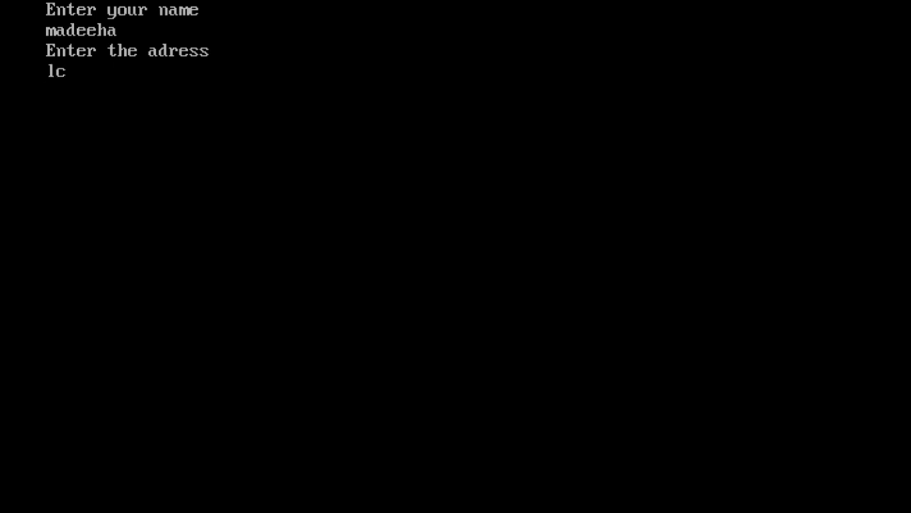
type("wu")
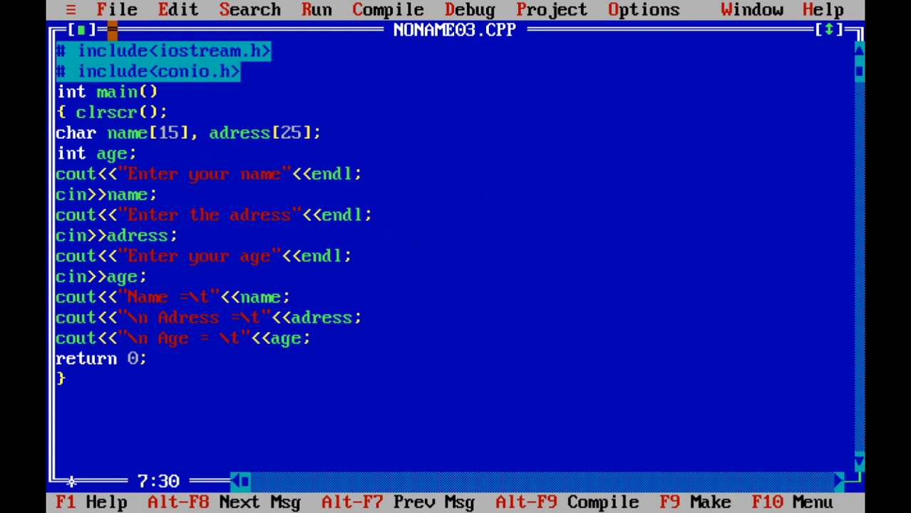
left_click(117, 9)
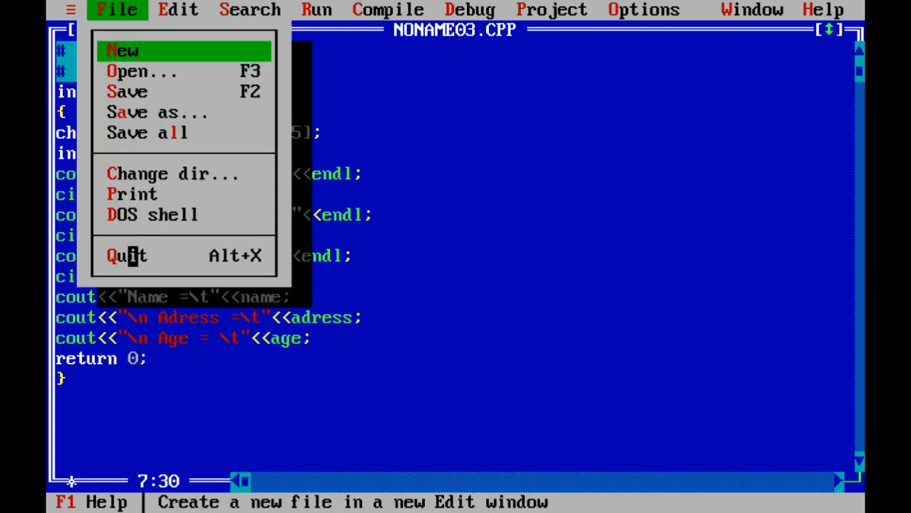